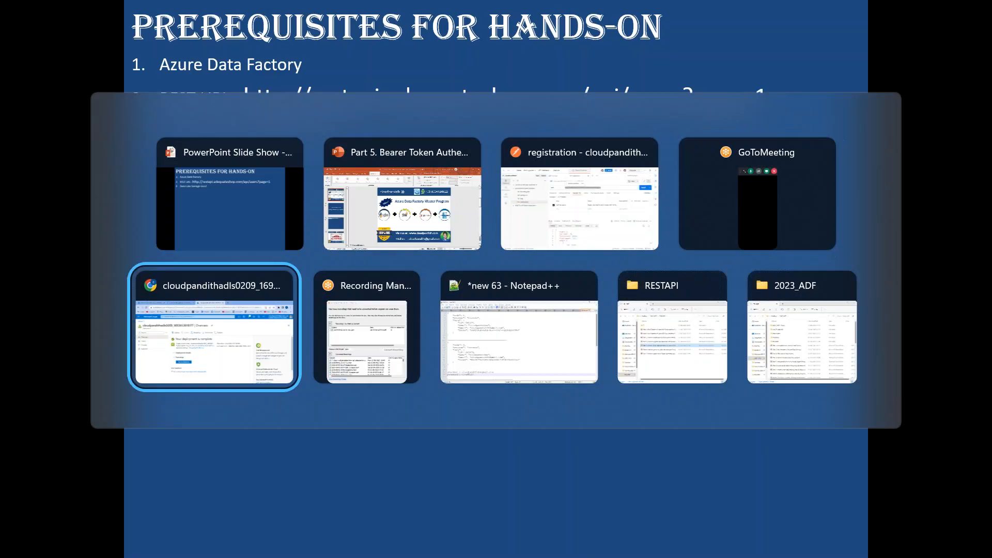
Launch the new data factory's studio from the portal and switch to the Sample Rest Api page.
left_click(214, 326)
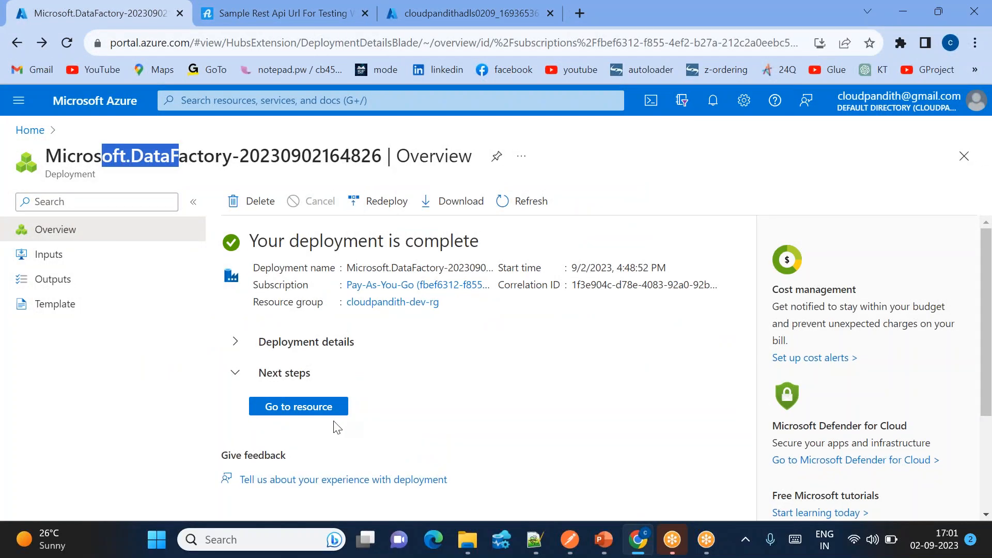
left_click(298, 406)
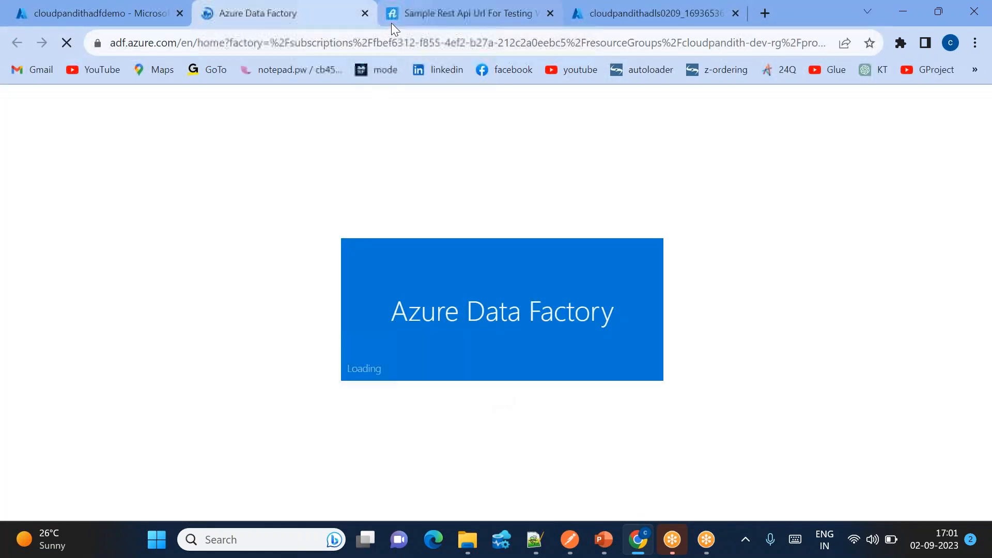
left_click(468, 13)
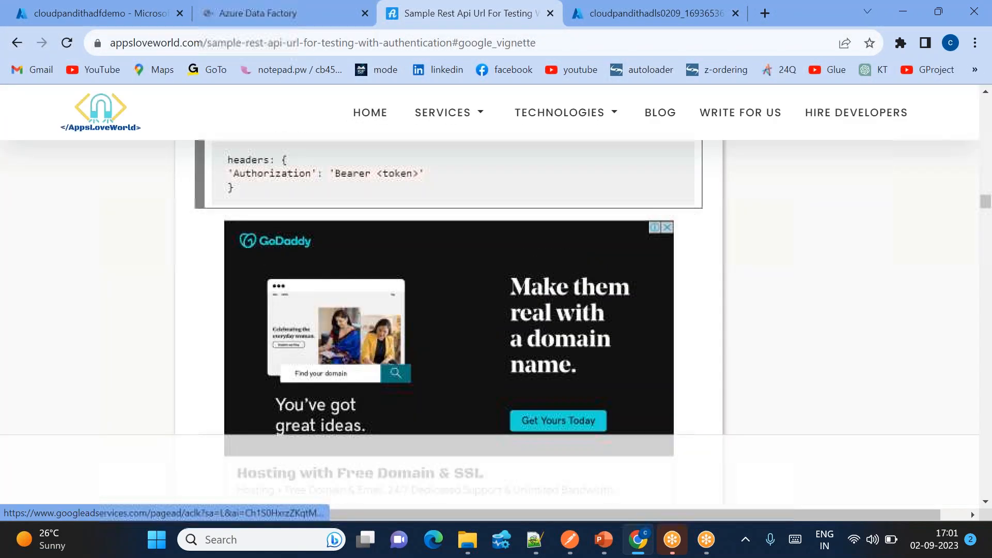
scroll("down", 3)
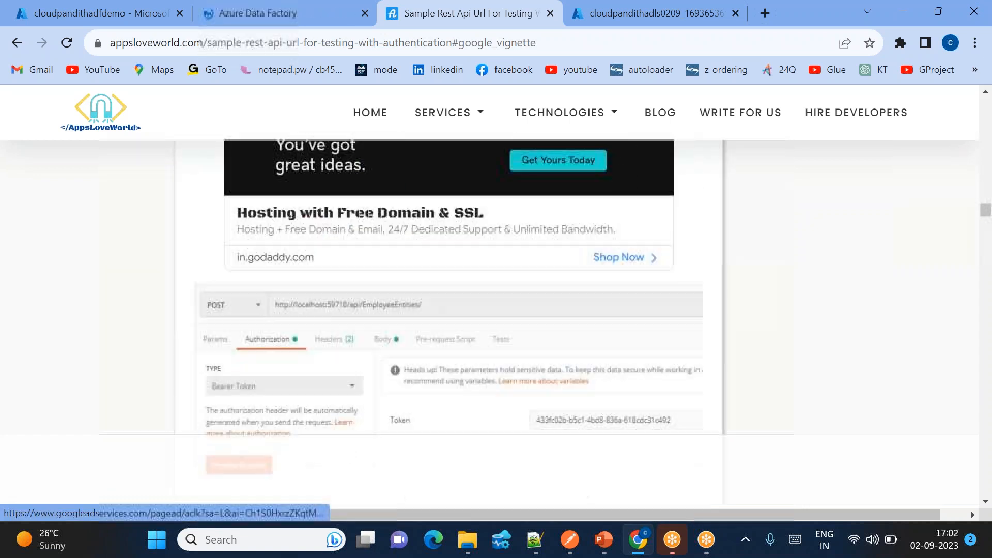
Scroll to the Get All Users endpoint and select its API address.
scroll("down", 3)
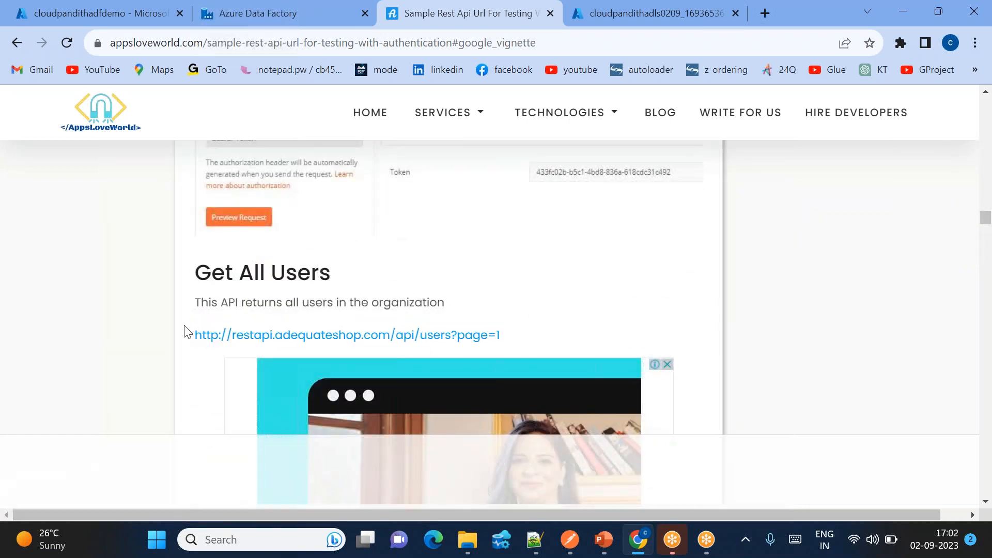
left_click_drag(194, 334, 499, 334)
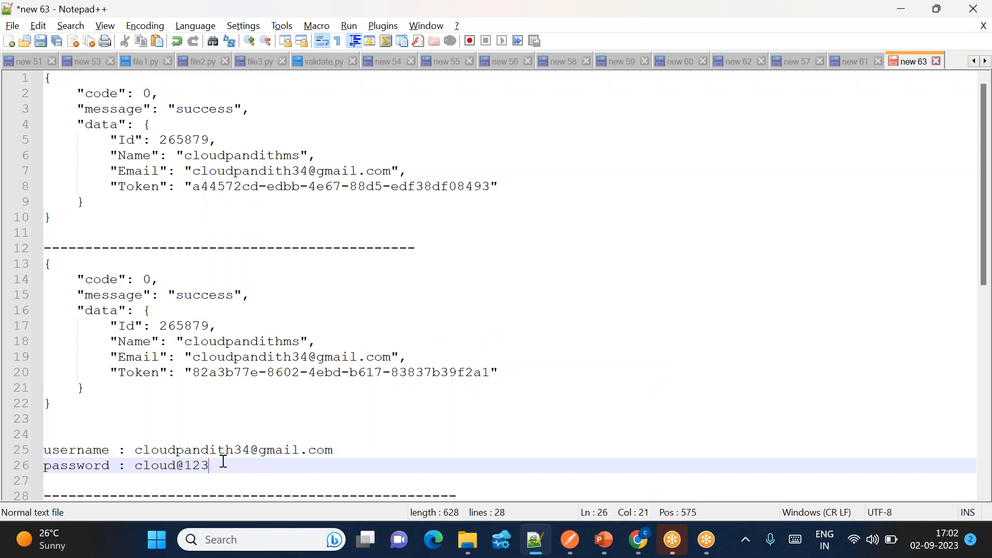
double_click(342, 372)
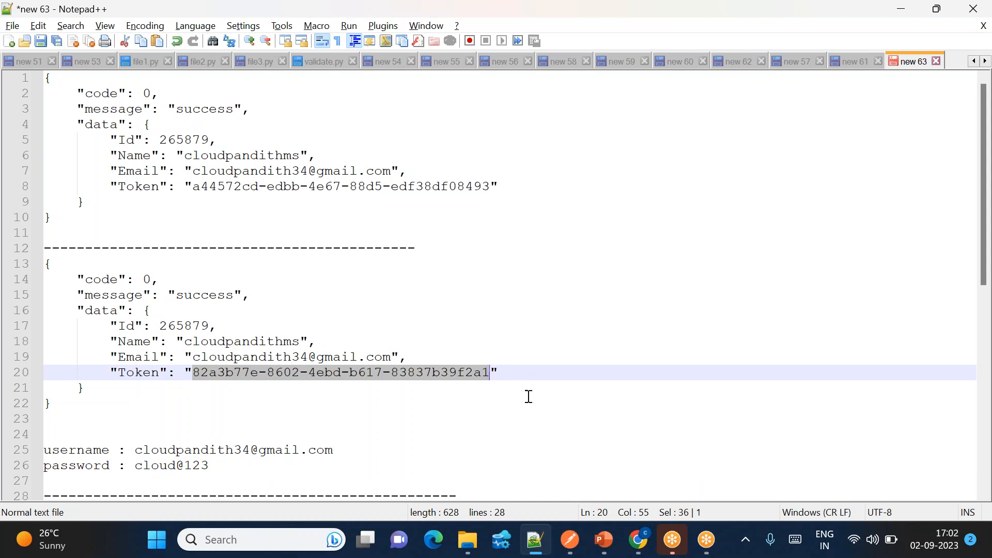
left_click(638, 540)
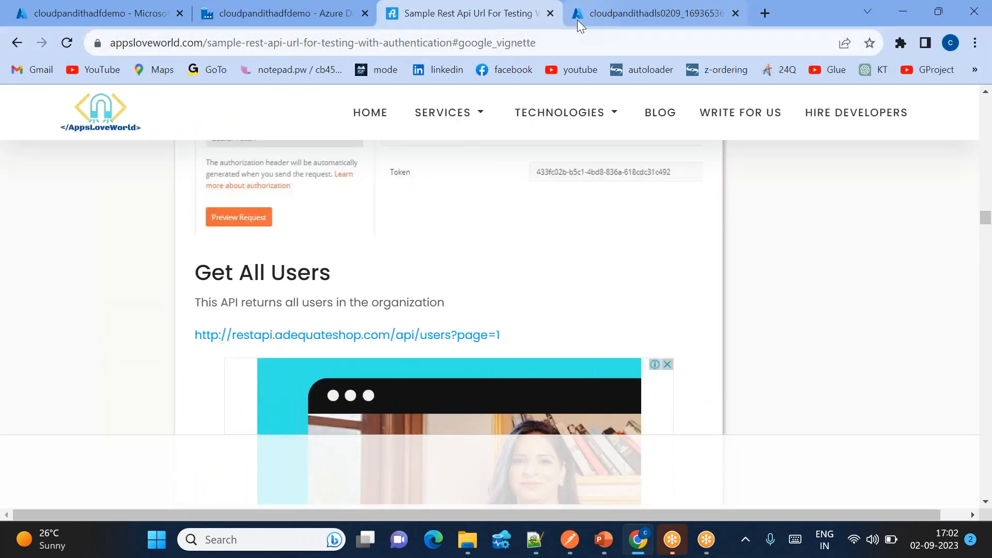
In the new storage account's Containers, create a private container named global.
left_click(645, 14)
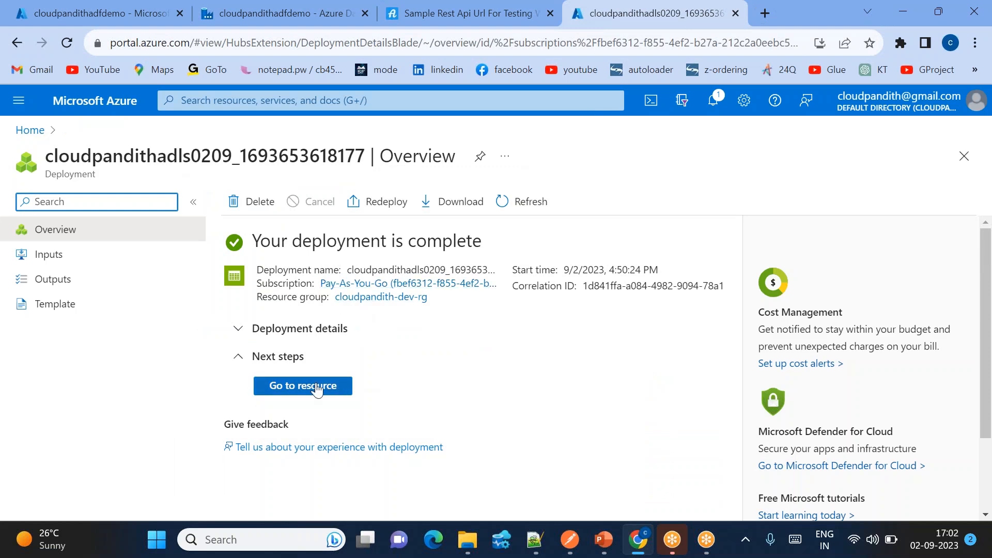
left_click(303, 385)
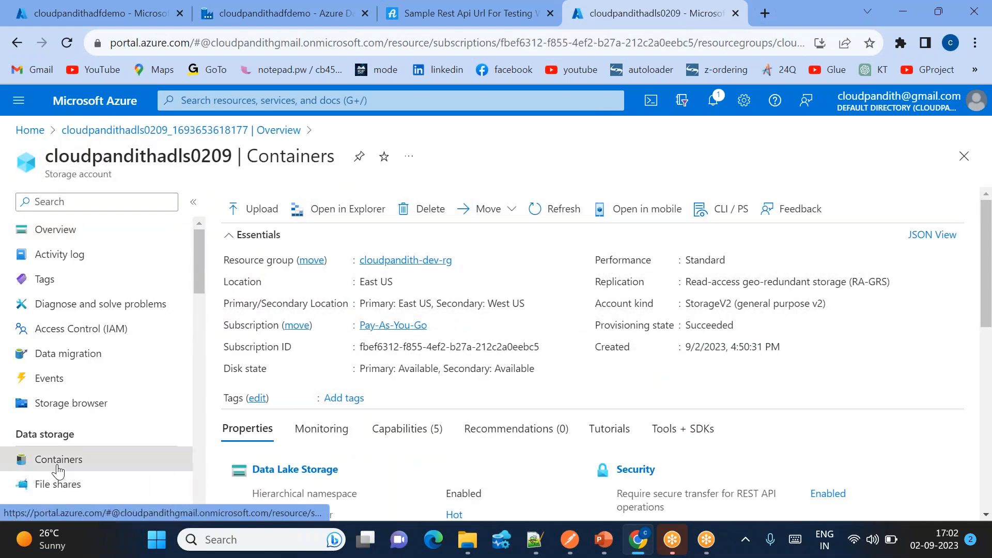
left_click(58, 459)
type("glo")
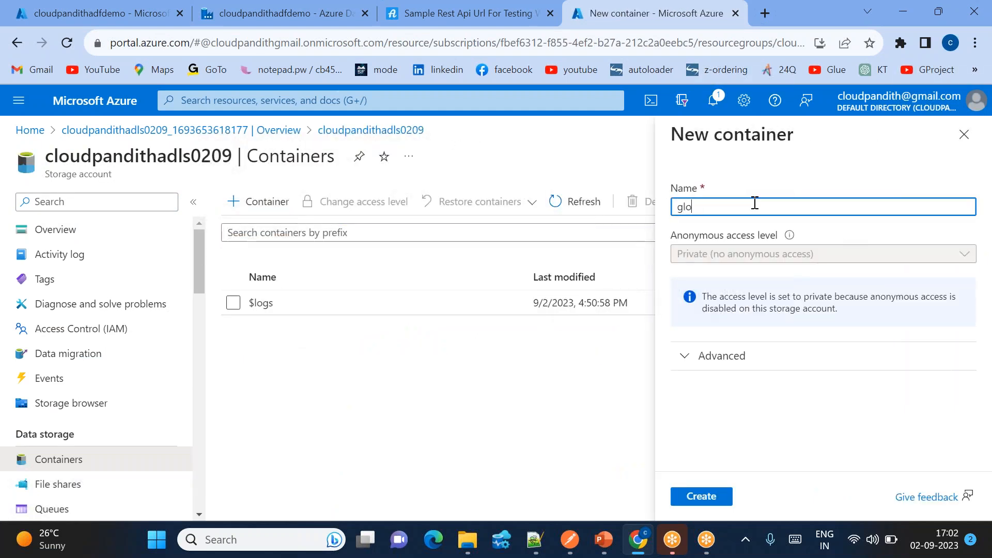
type("bal")
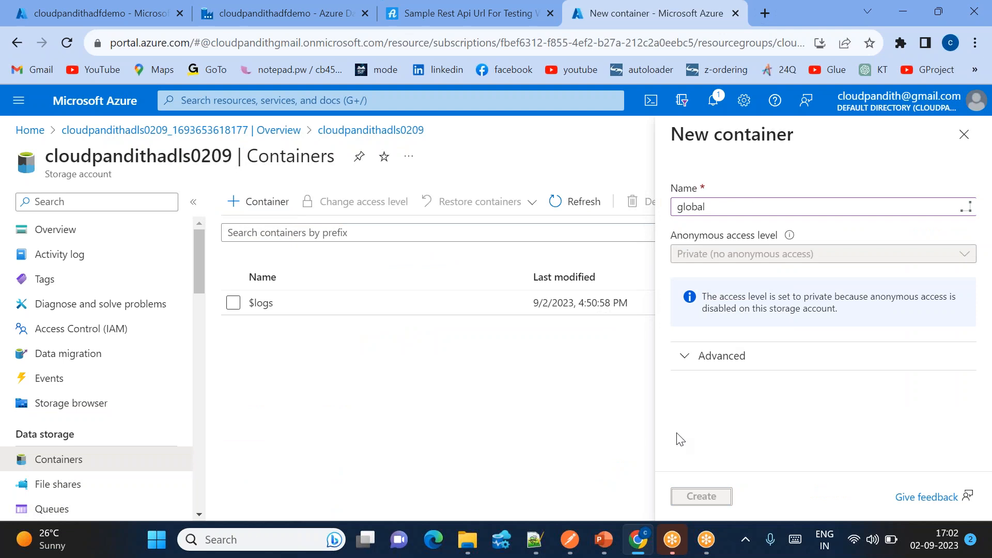
left_click(699, 496)
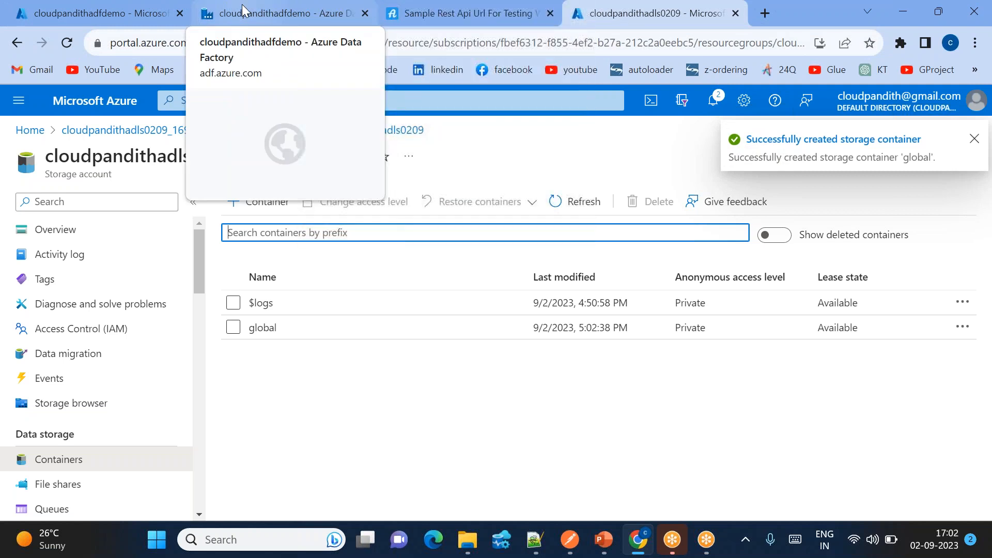
Start a new REST linked service named LS_RESTAPI under Manage > Linked services.
left_click(282, 13)
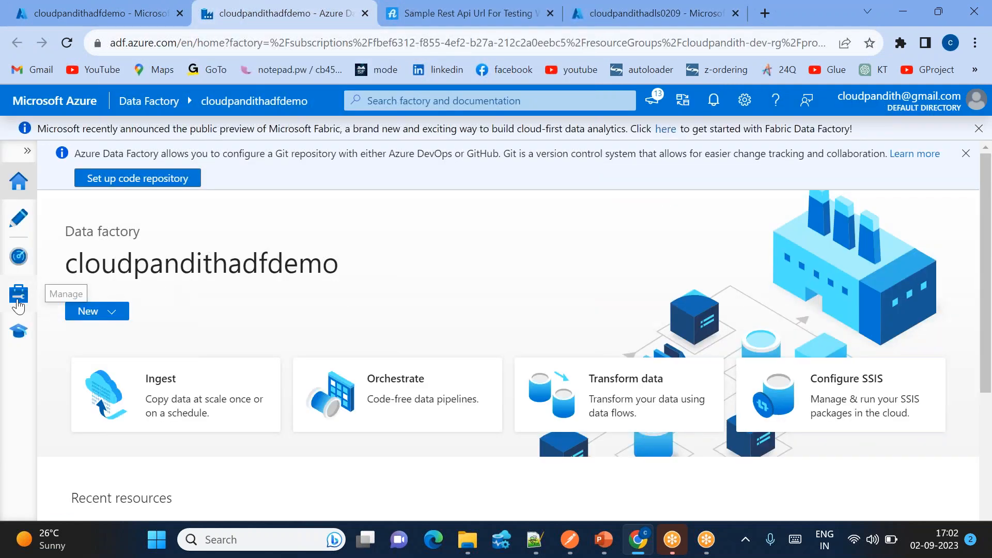
left_click(19, 297)
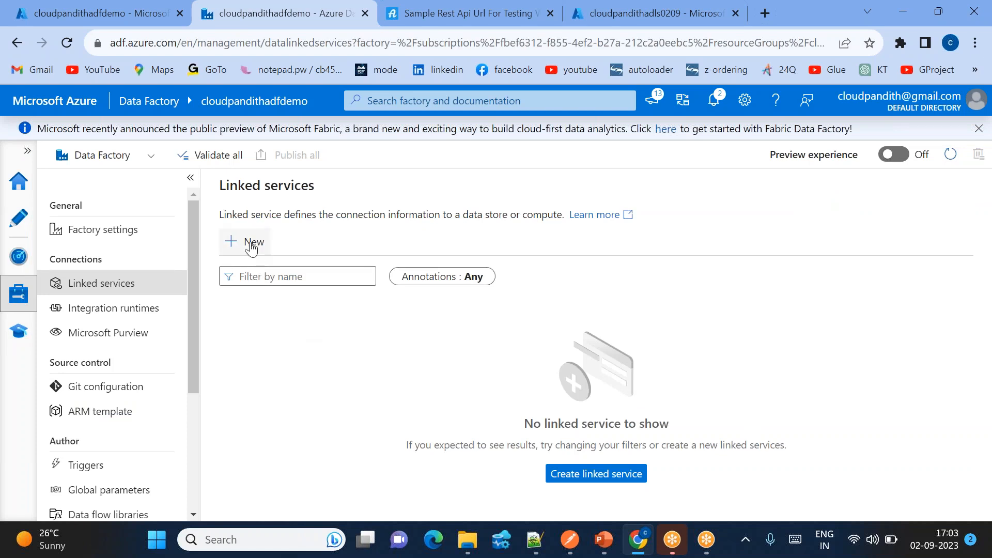
left_click(245, 242)
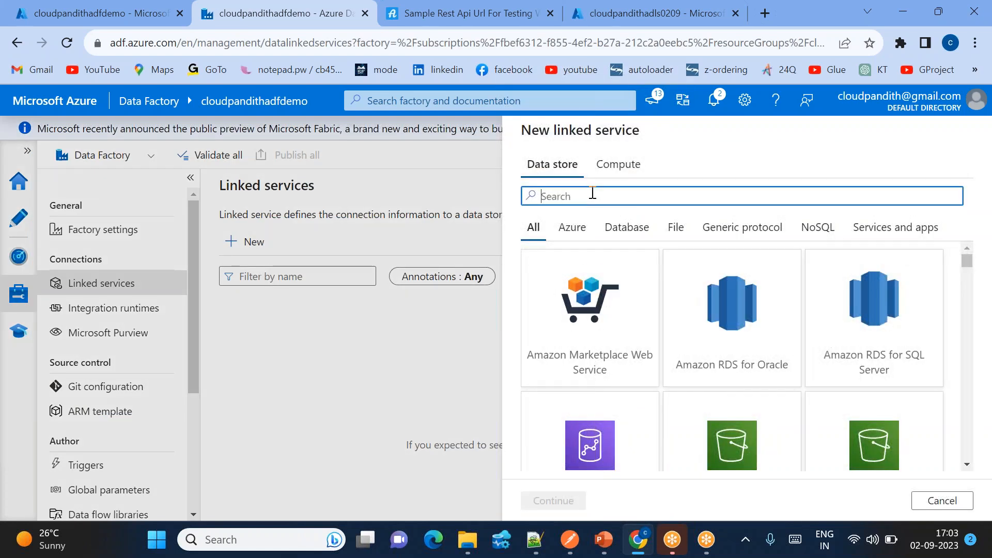
type("res")
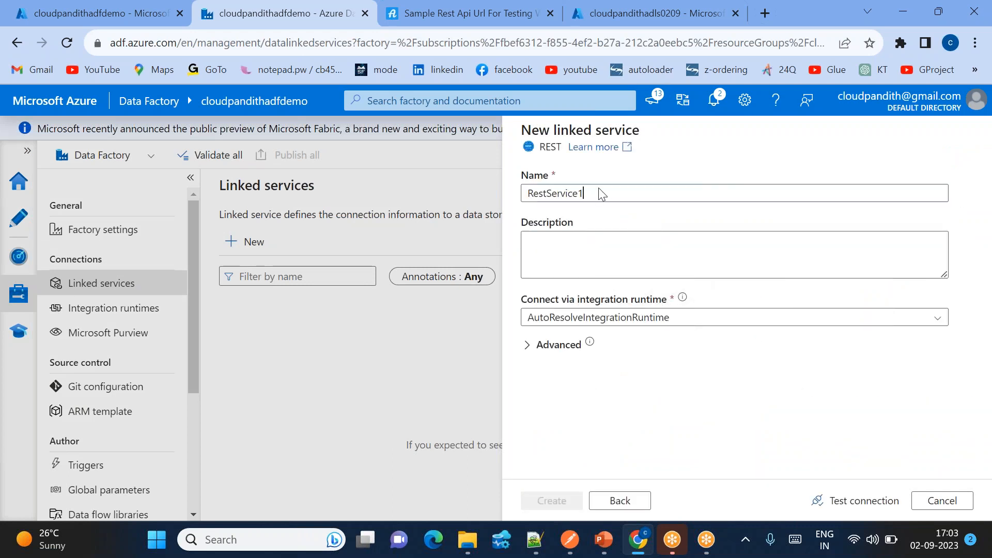
type("LS_RE")
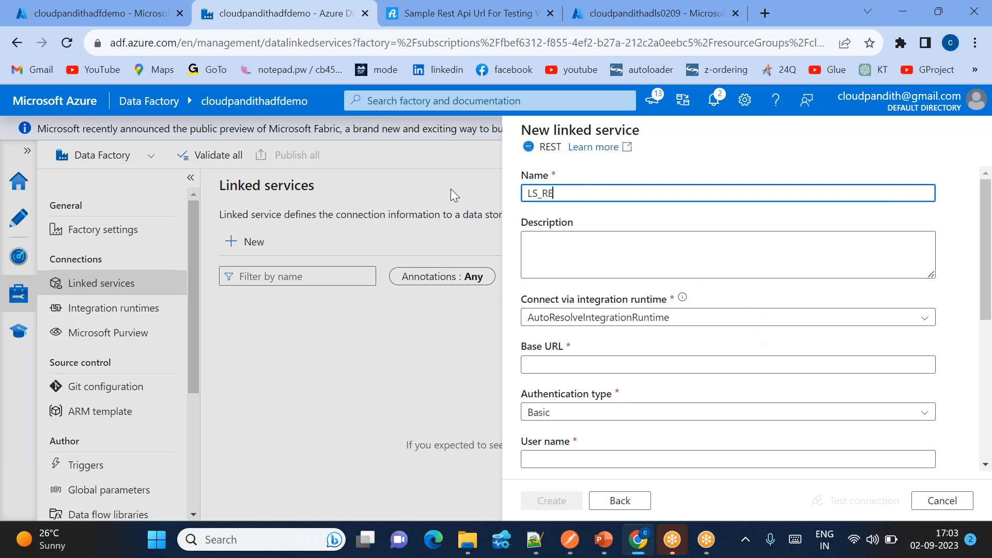
type("STAPI")
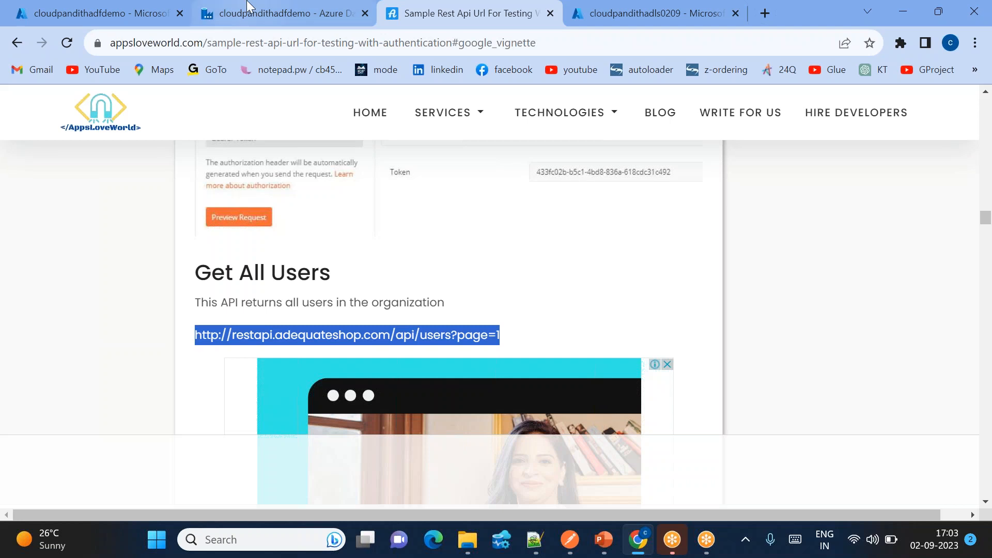
Set the base URL and Basic auth credentials, test the connection successfully and create LS_RESTAPI.
left_click(281, 13)
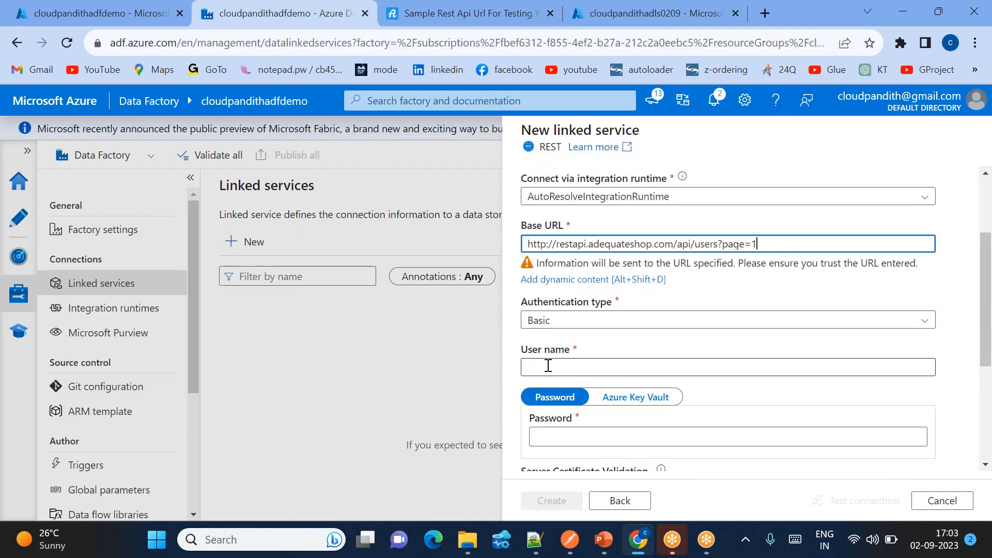
left_click(534, 539)
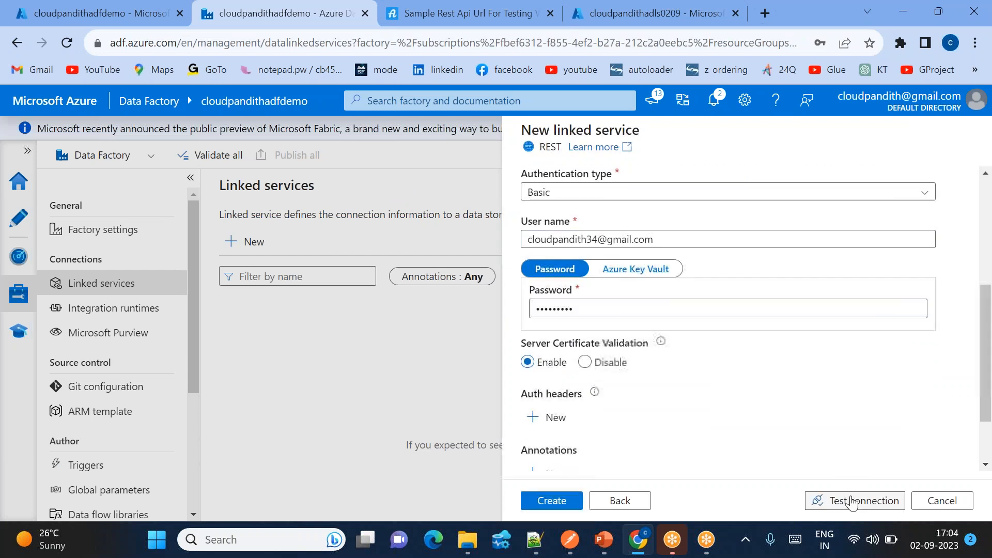
left_click(860, 500)
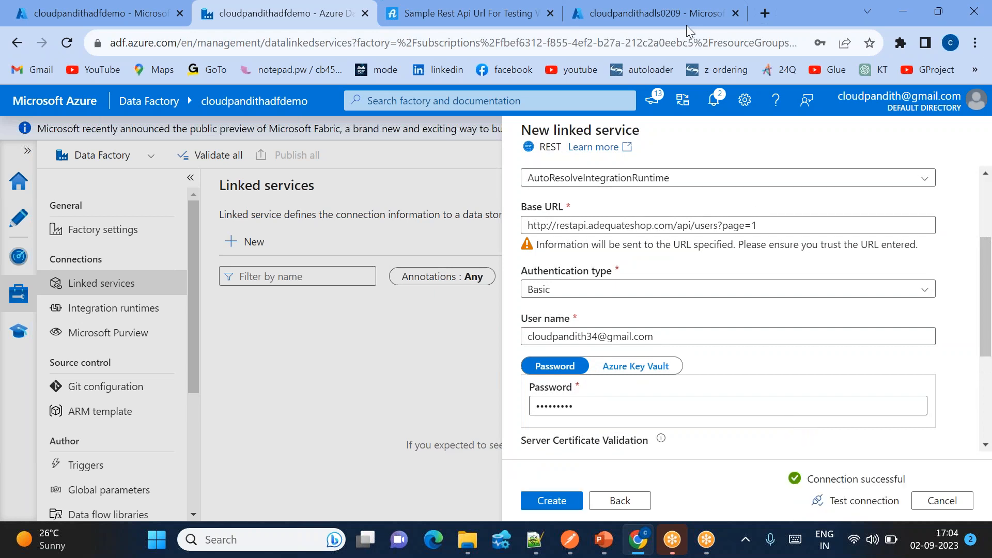
left_click(551, 500)
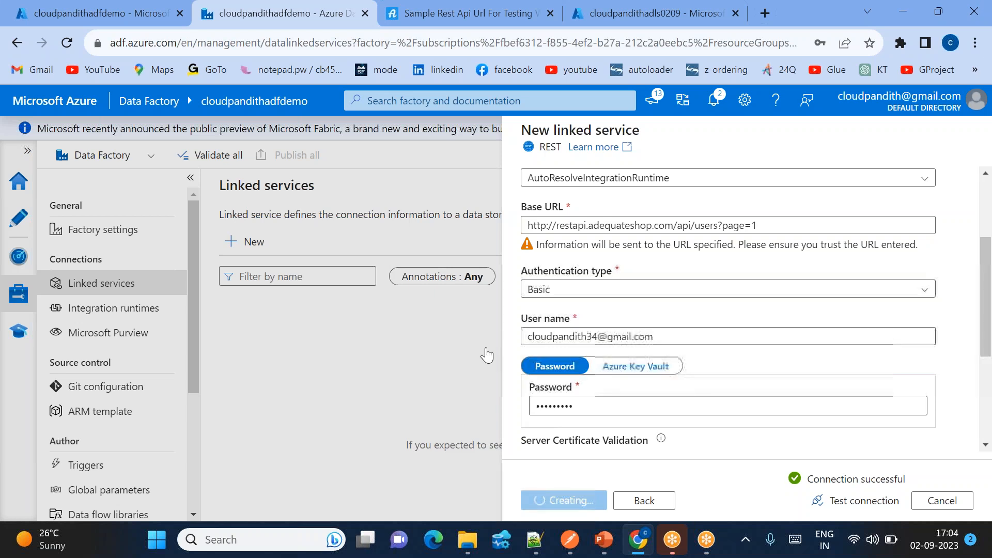
Create an Azure Data Lake Storage Gen2 linked service LS_ADLSGen2 on the new storage account.
left_click(562, 500)
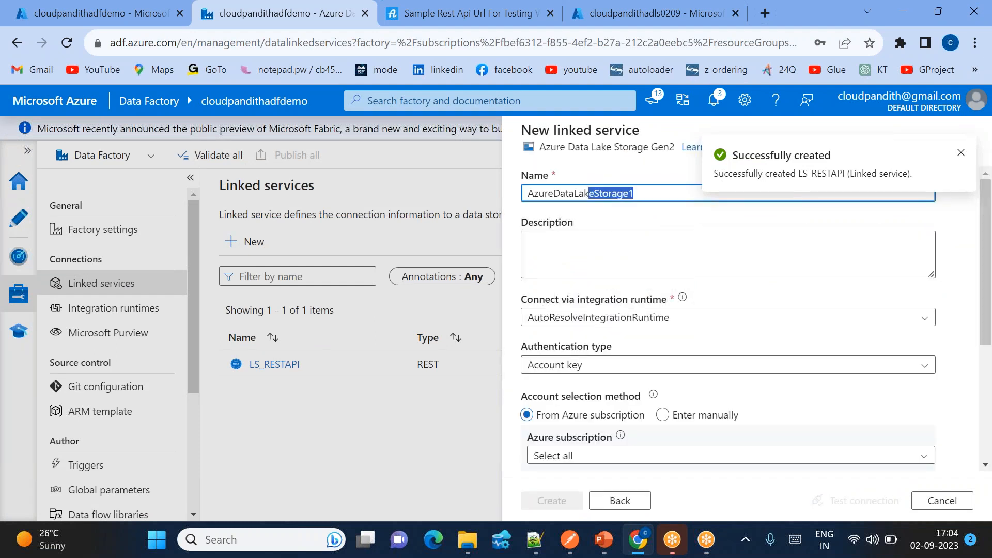
type("LS_ADLSG")
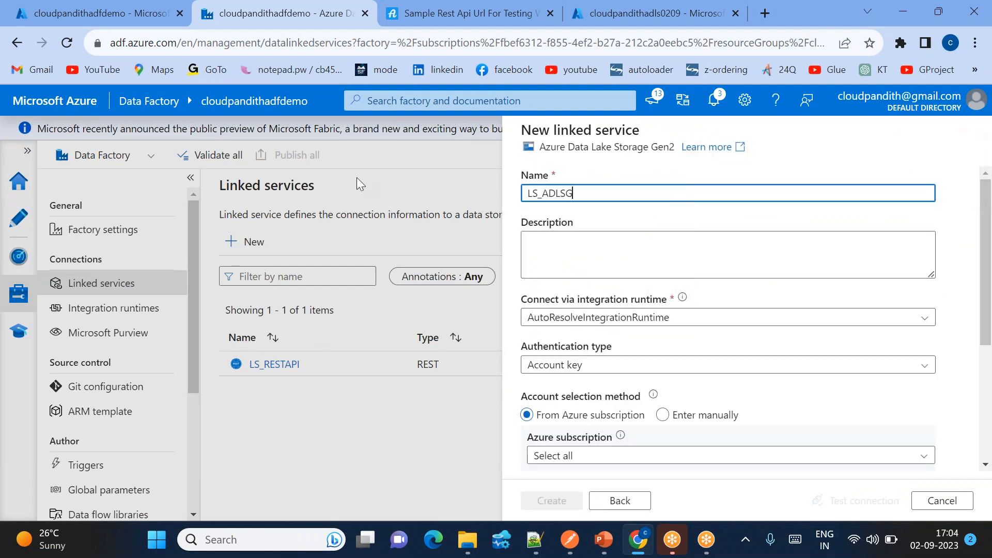
scroll("down", 3)
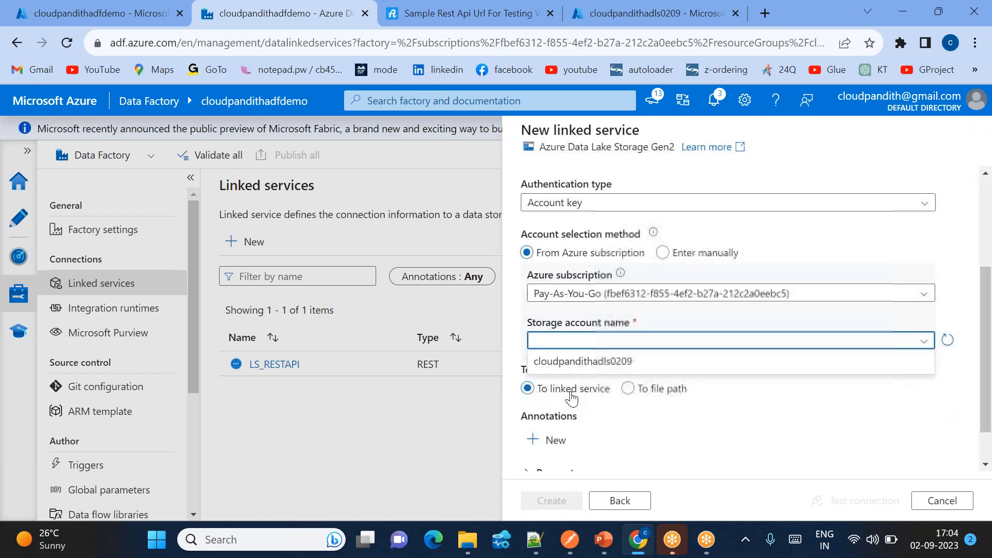
left_click(582, 361)
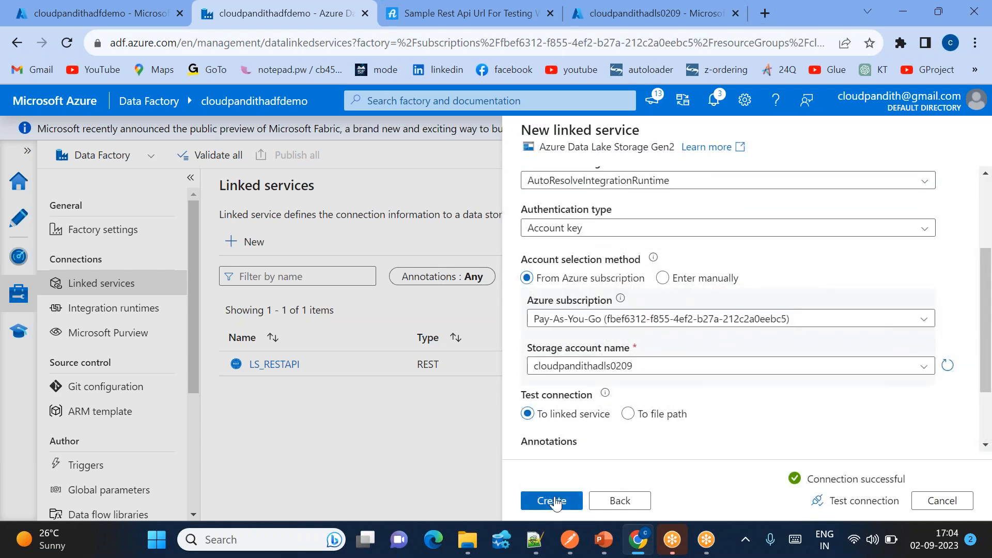
left_click(550, 500)
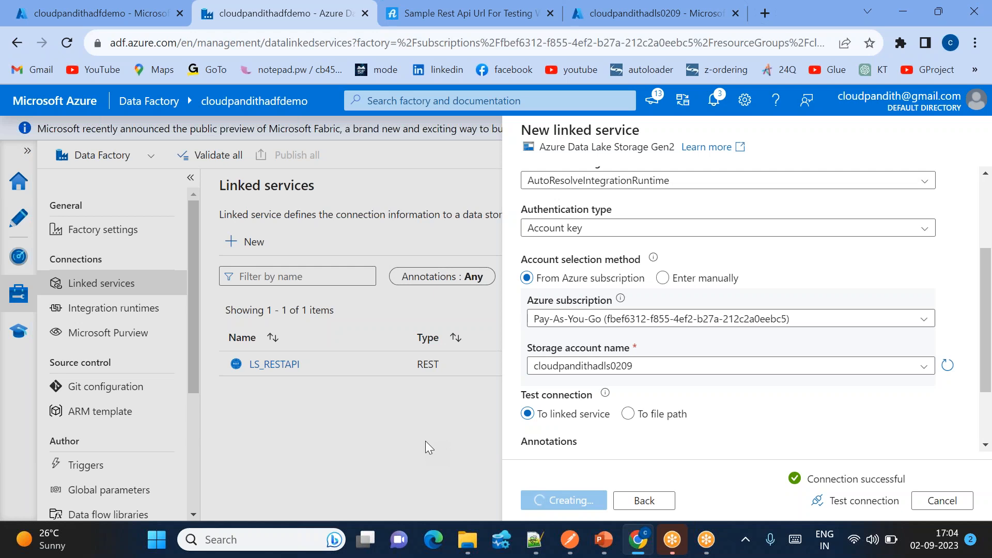
left_click(562, 501)
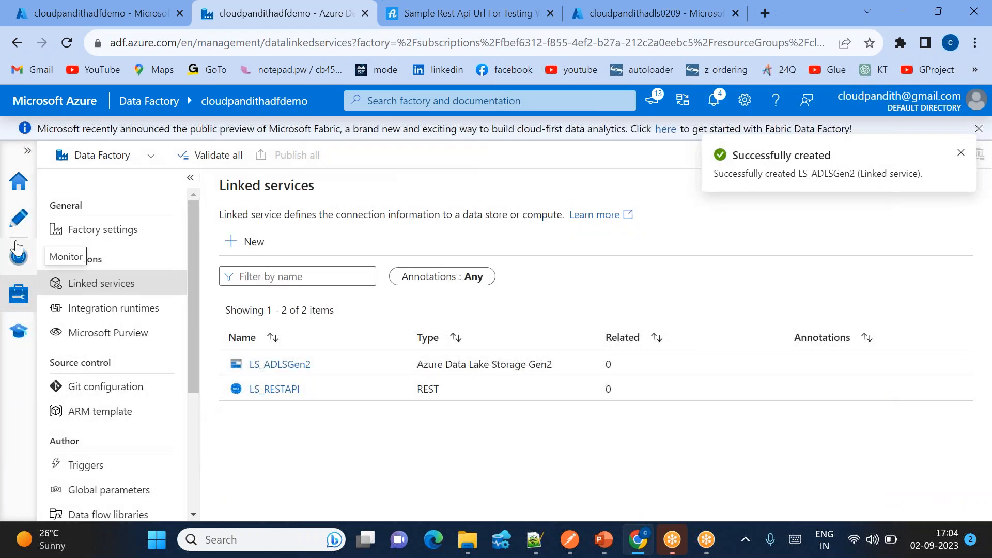
In Author, create a REST dataset DS_RESTAPI bound to the LS_RESTAPI linked service.
left_click(19, 218)
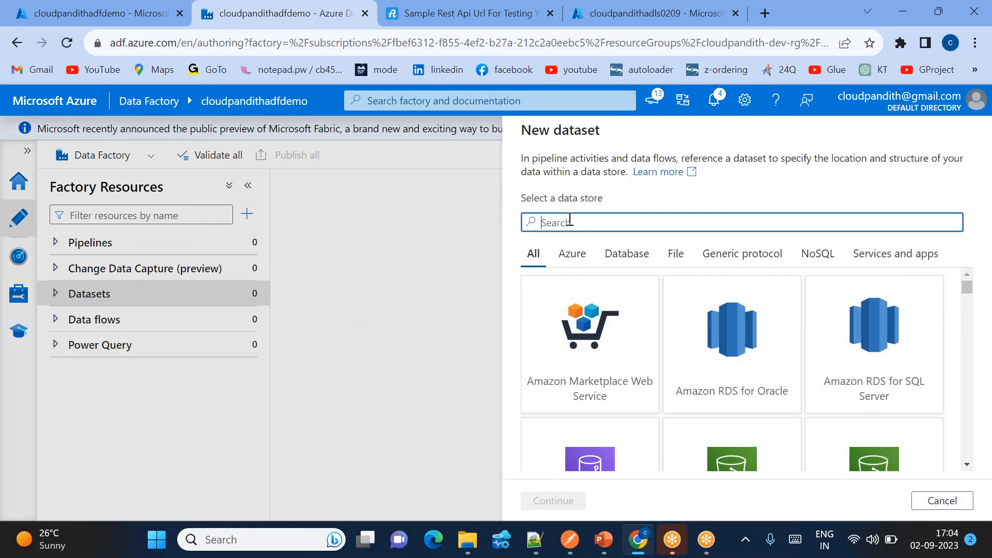
type("rest")
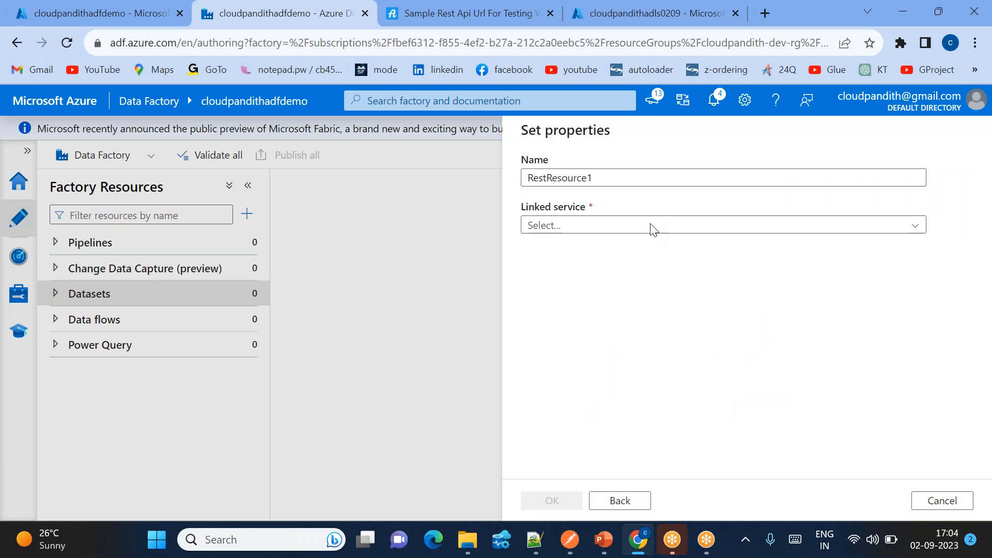
type("DS_RESTAPI")
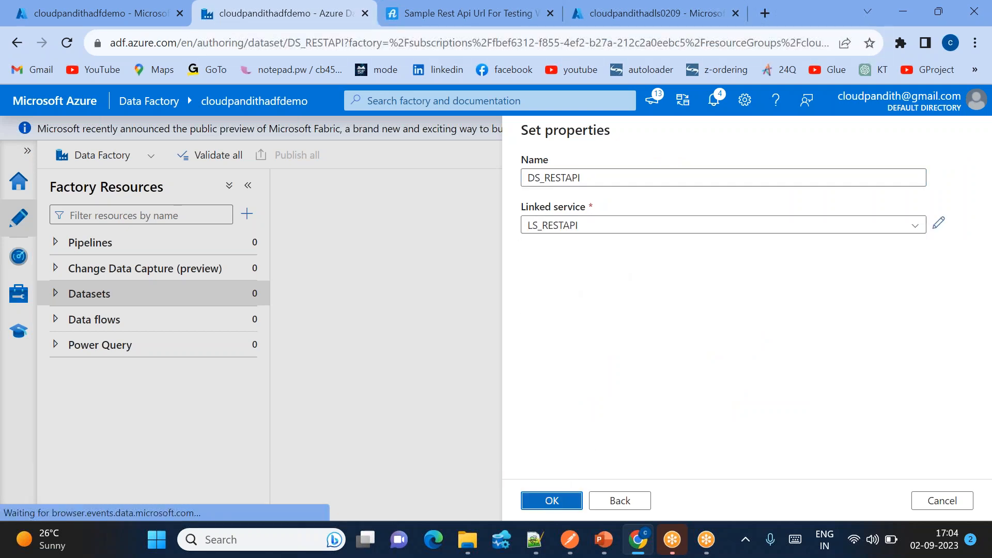
left_click(551, 500)
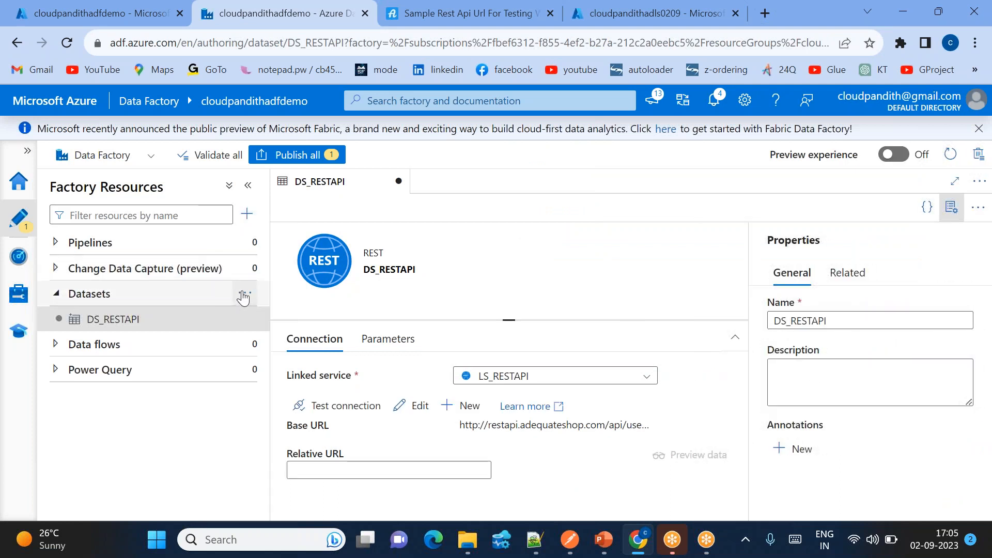
Create DelimitedText dataset DS_ADLSGen2 on LS_ADLSGen2 at container global, directory stage, schema None.
left_click(243, 296)
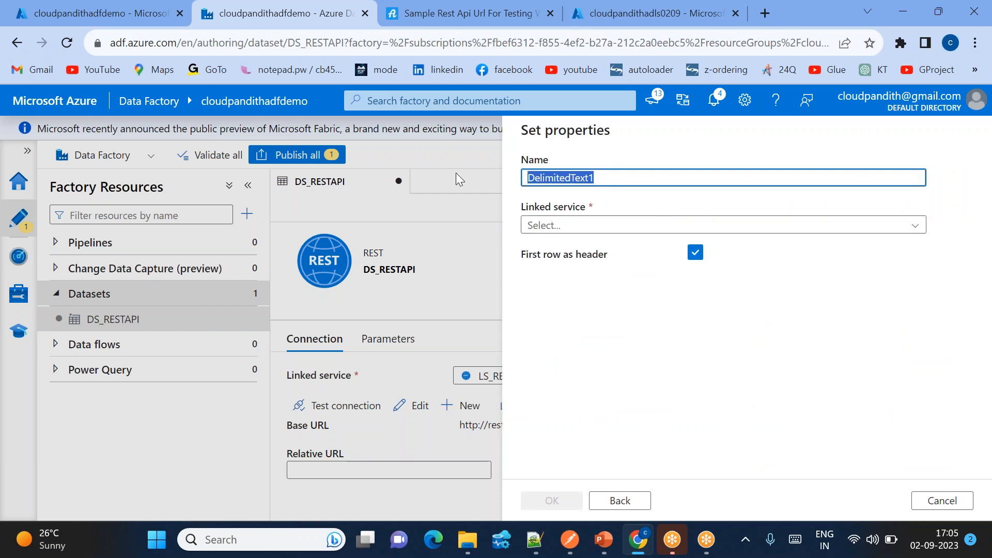
type("DS_ADLSGen")
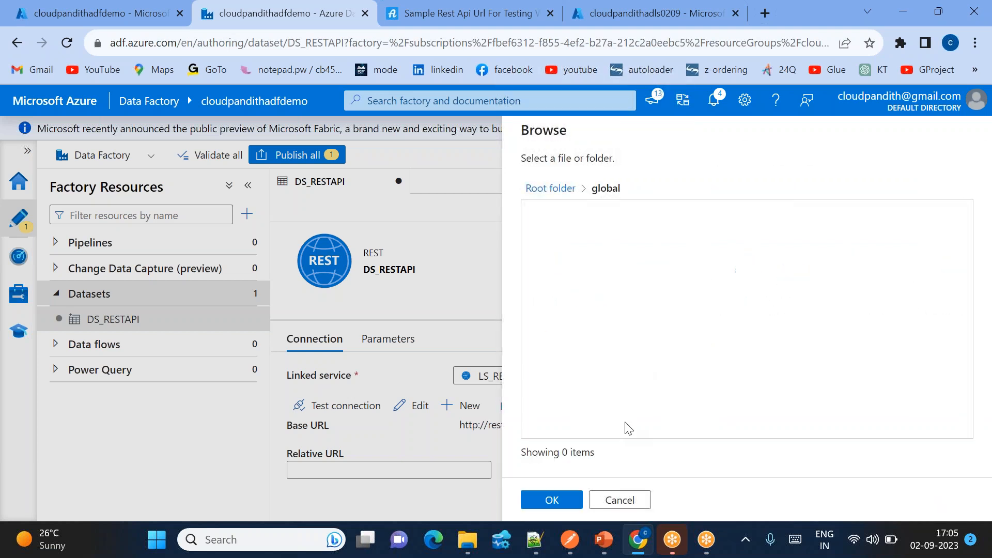
left_click(551, 499)
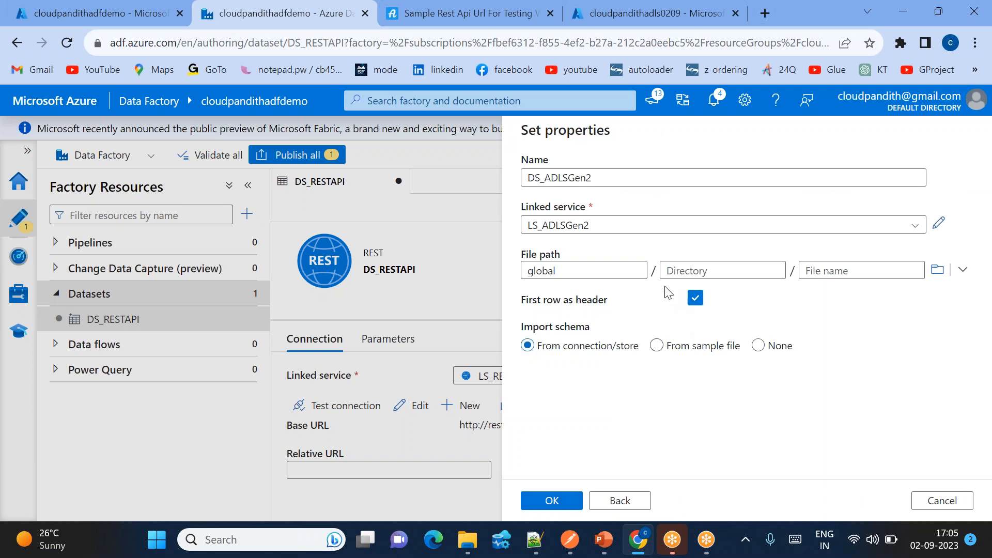
type("stage")
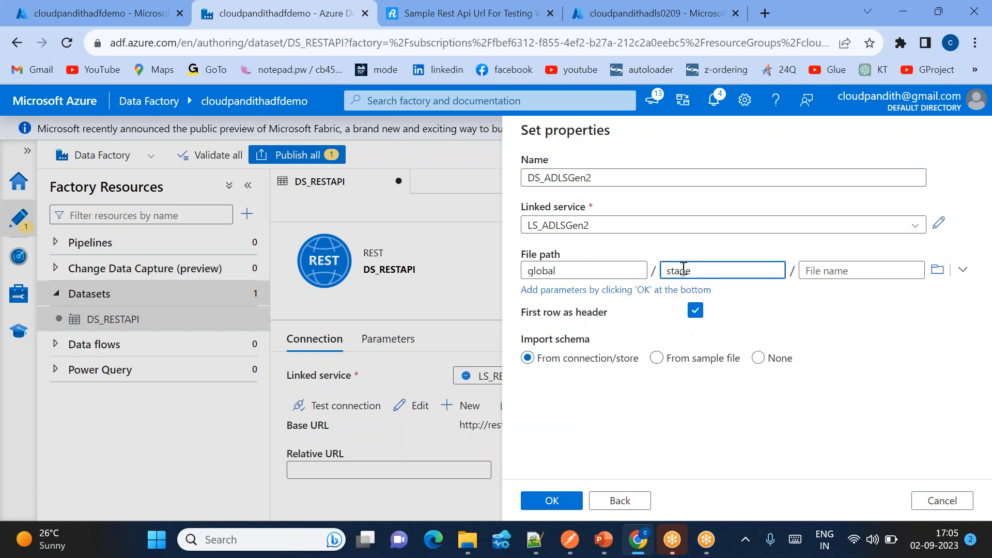
left_click(758, 345)
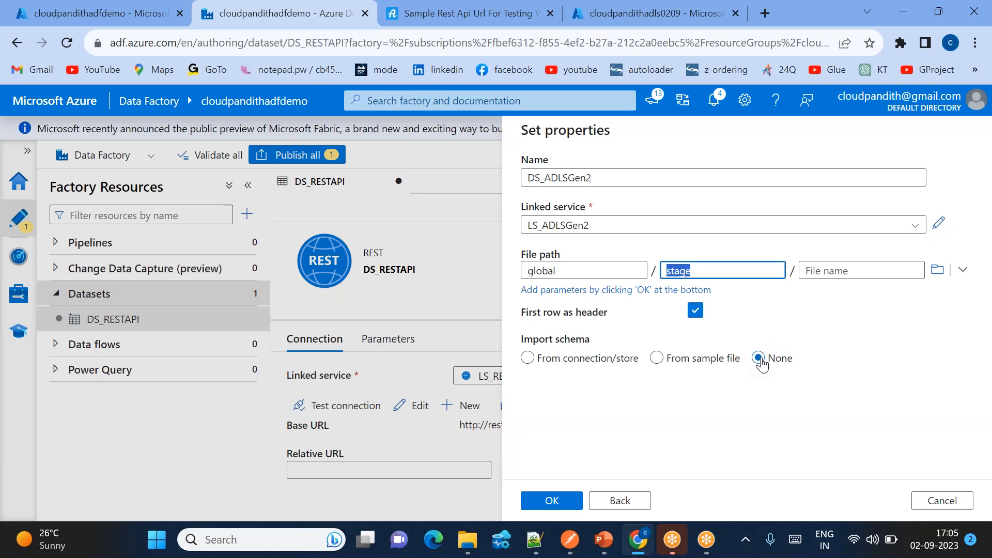
left_click(549, 500)
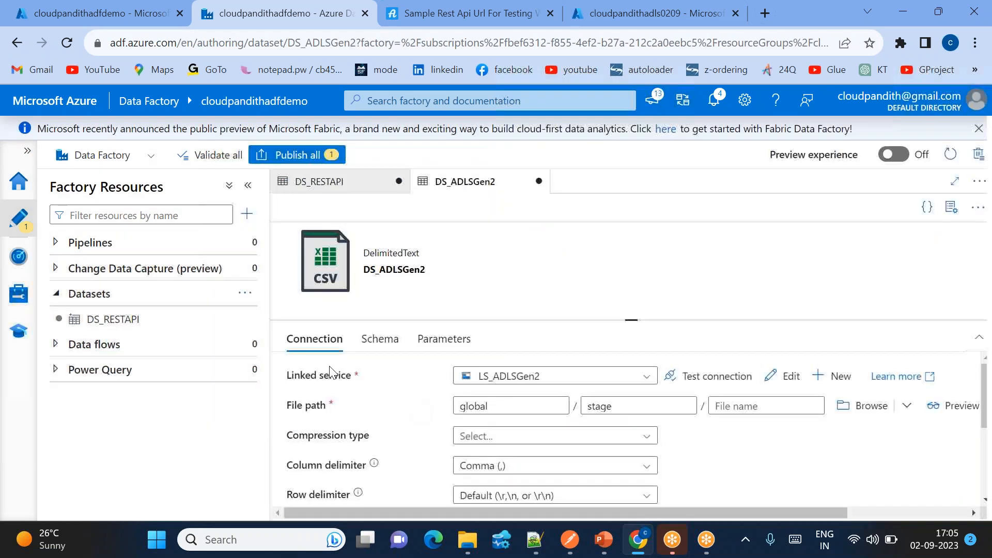
Create pipeline1 with a Copy data activity, source DS_RESTAPI and sink DS_ADLSGen2.
left_click(247, 241)
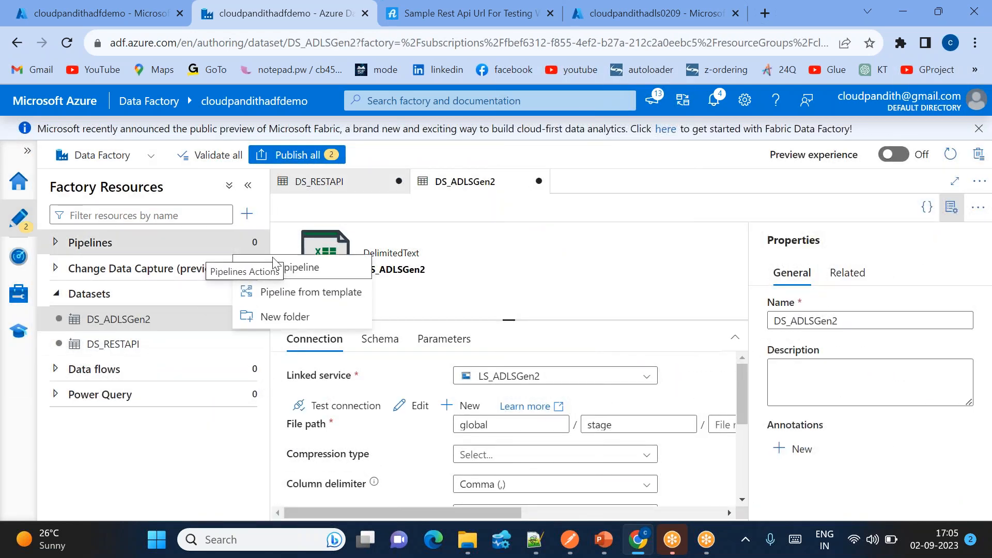
left_click(300, 267)
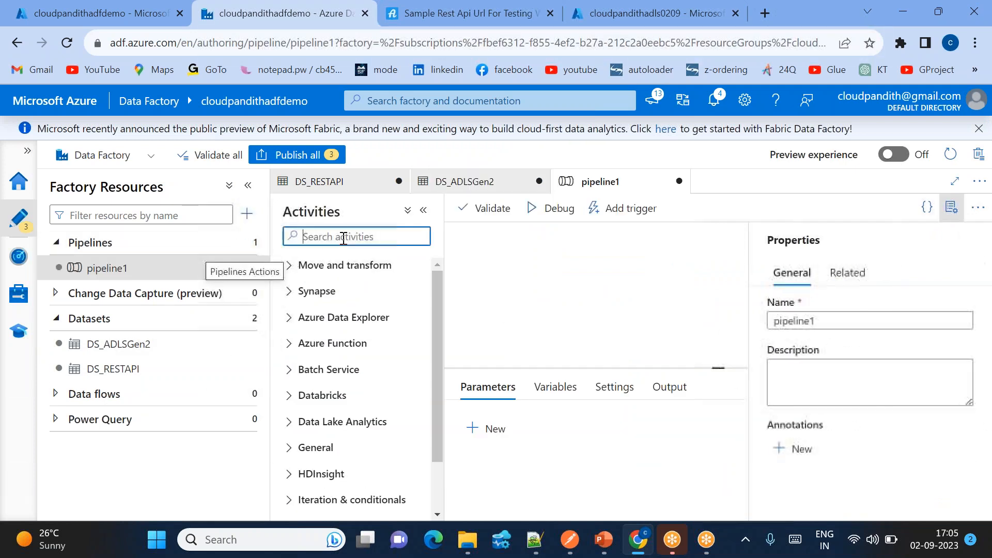
type("cop")
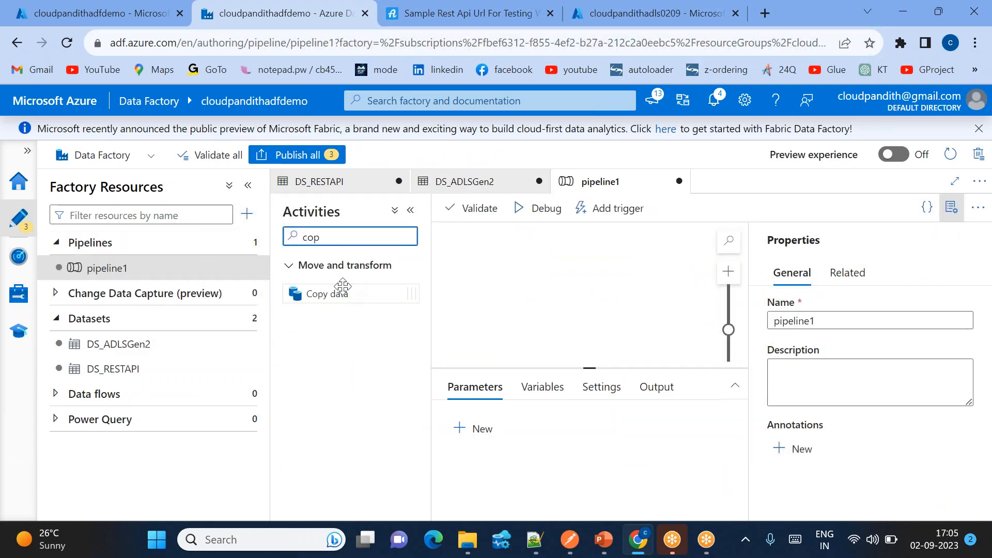
left_click_drag(329, 293, 626, 271)
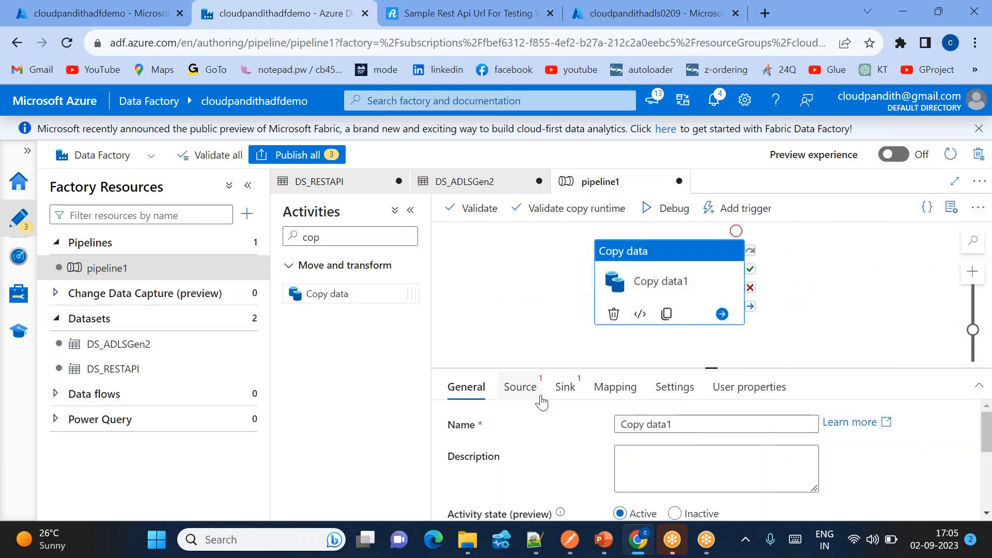
left_click(519, 386)
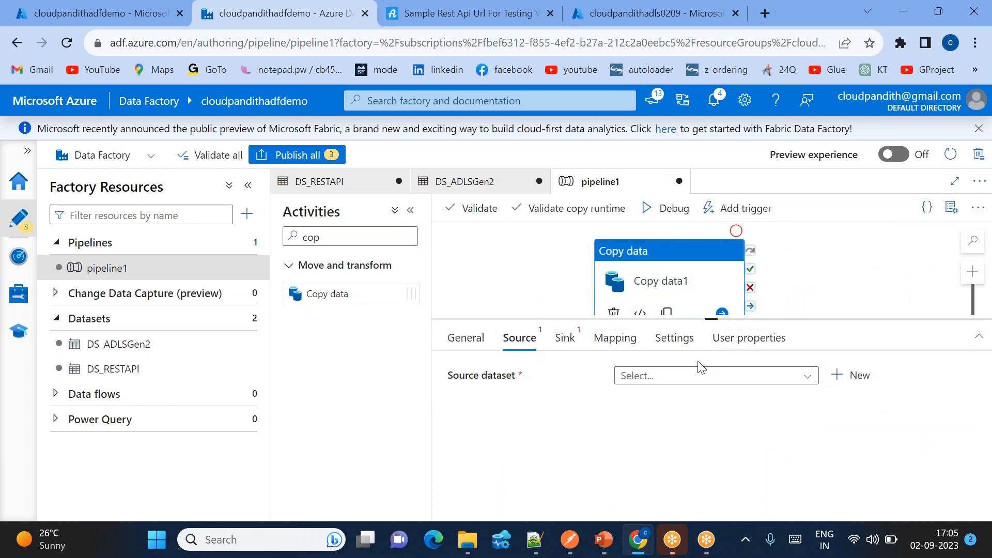
left_click(695, 376)
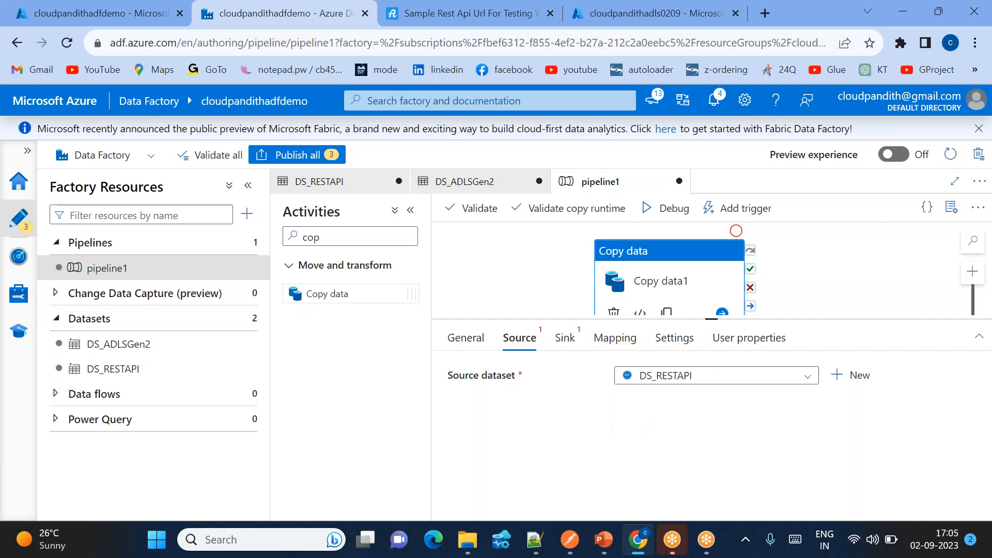
left_click(563, 337)
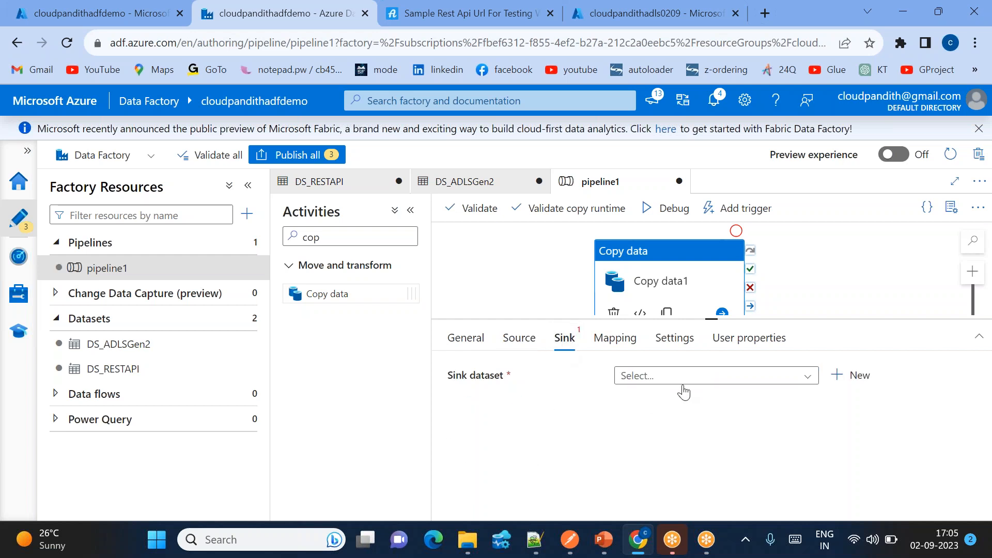
left_click(715, 374)
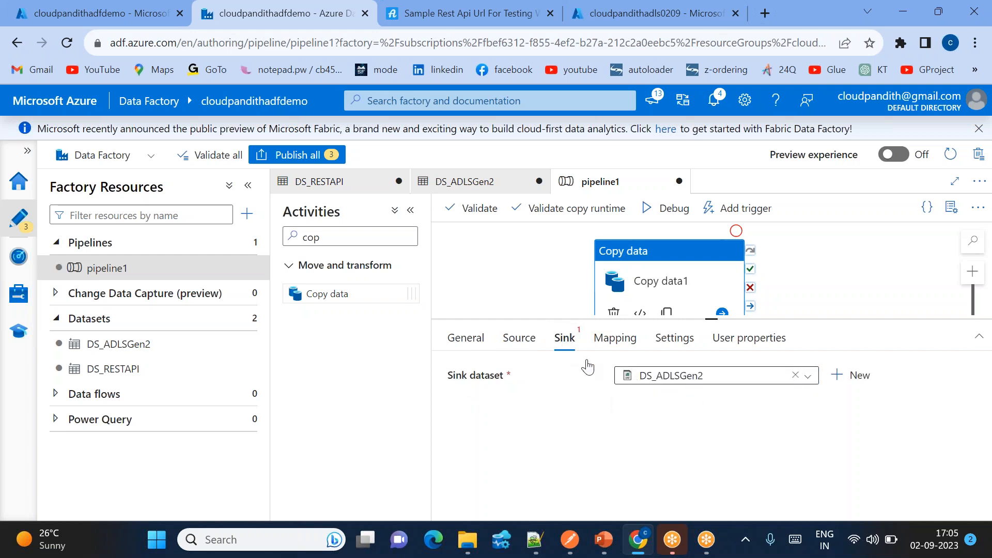
Add an additional source request header named Authorization, checking the API docs for its format.
left_click(517, 337)
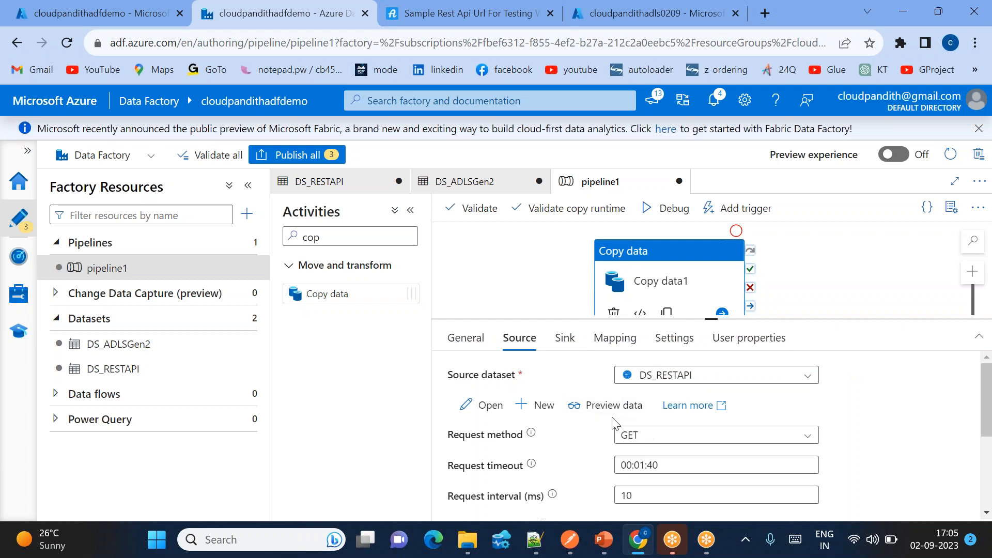
scroll("down", 3)
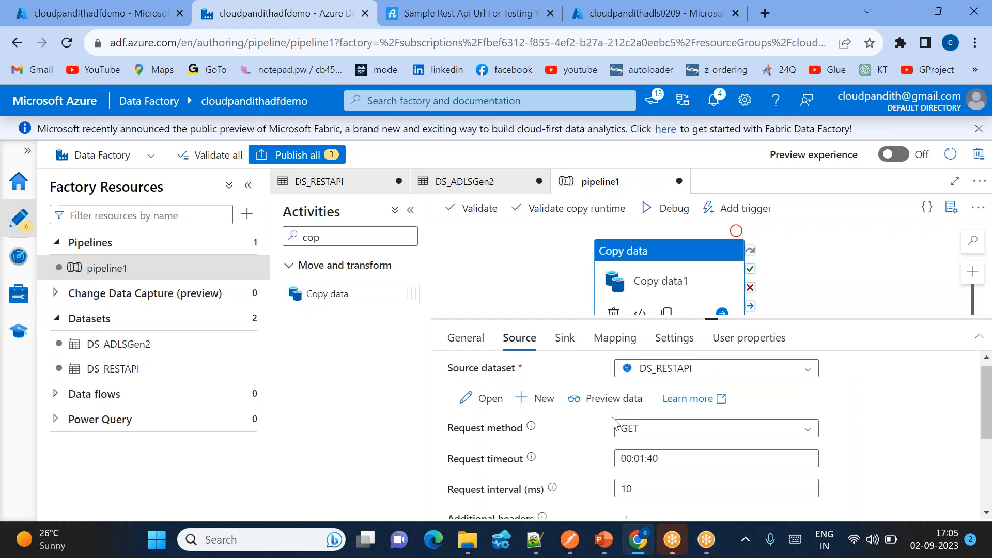
scroll("down", 3)
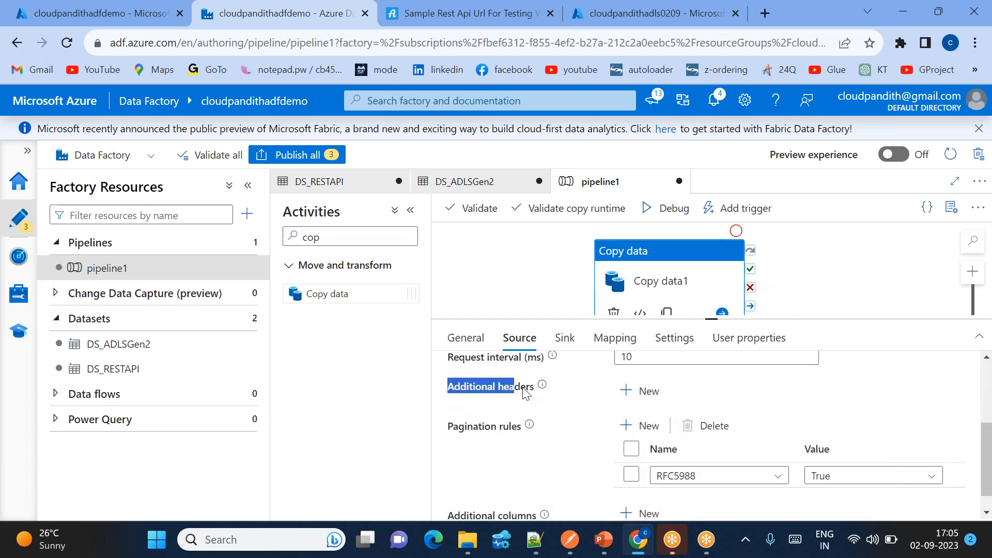
left_click(639, 391)
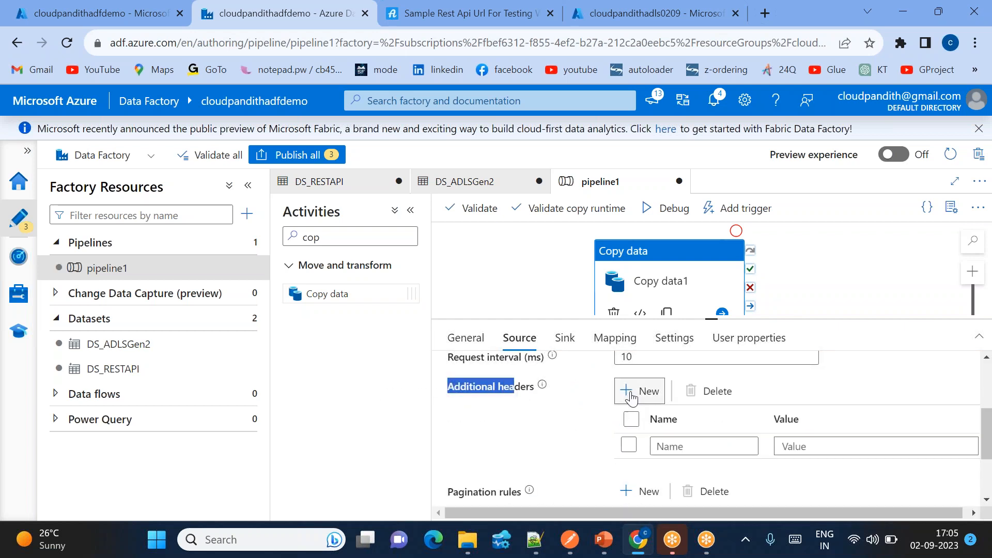
left_click(639, 391)
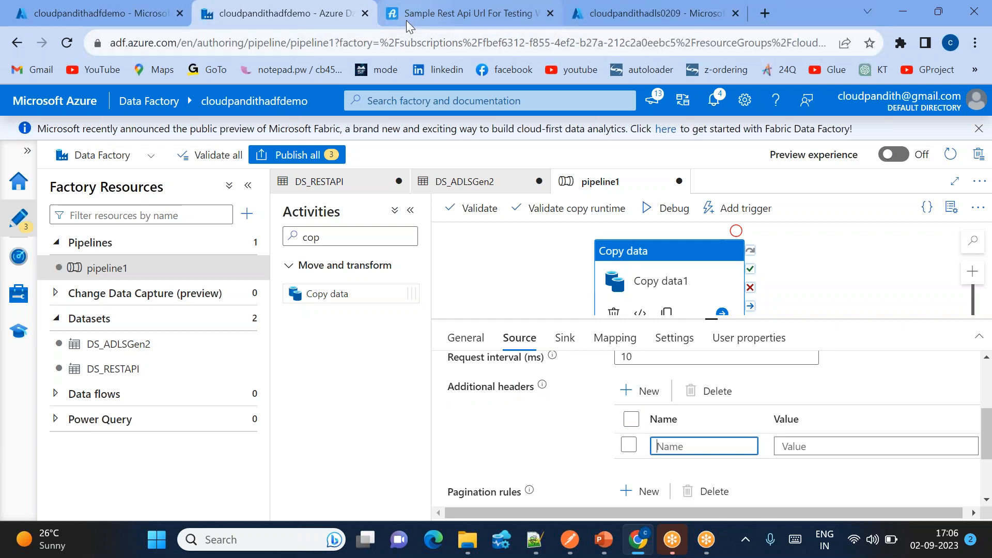
left_click(468, 13)
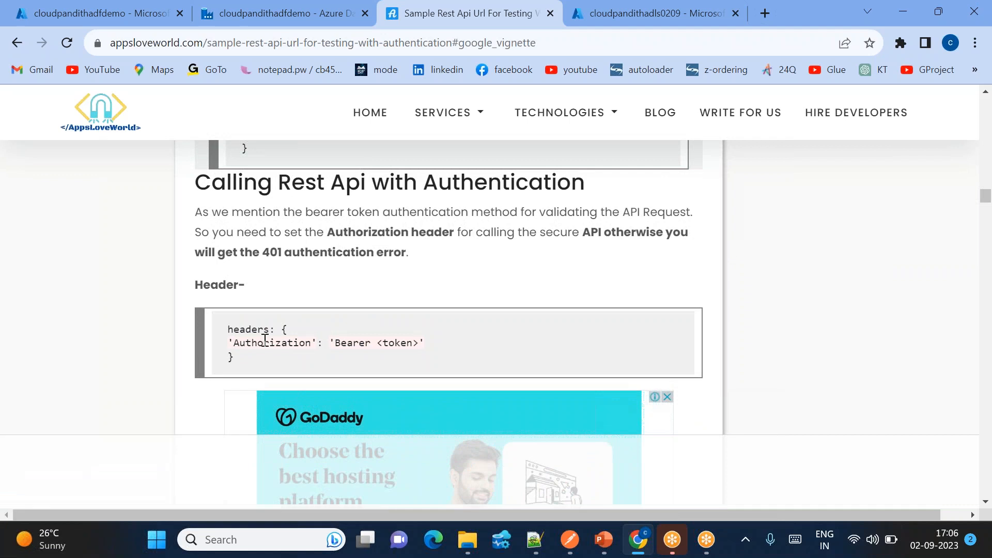
left_click(283, 14)
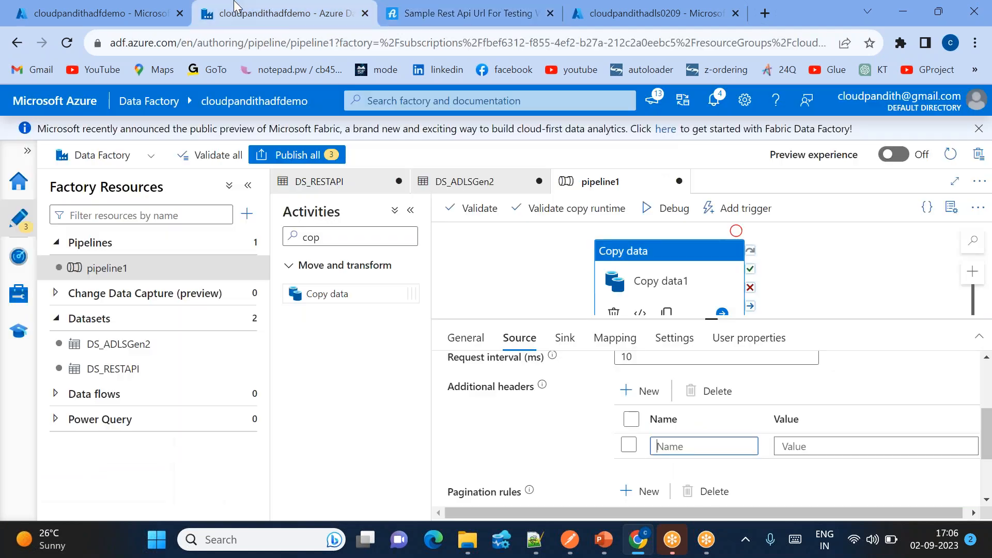
type("Authorization")
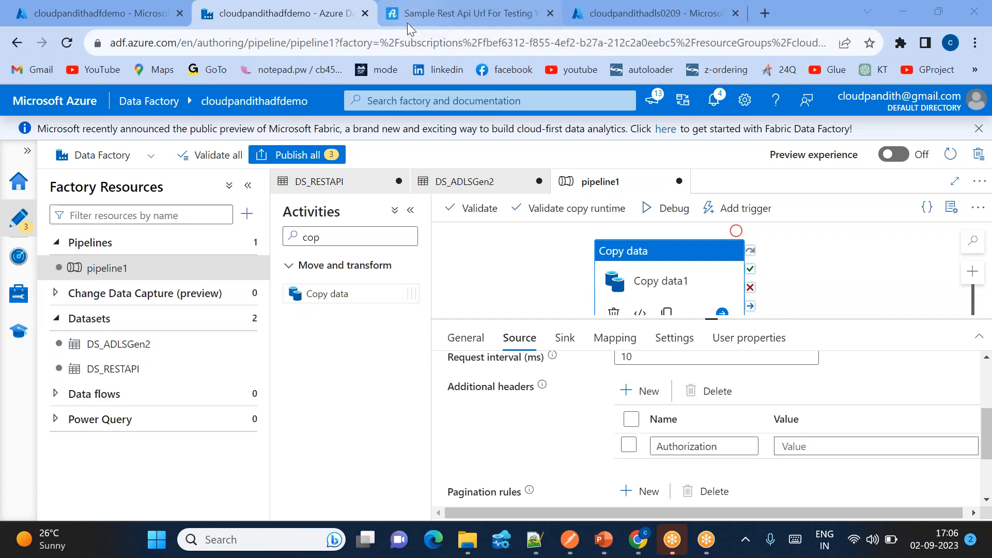
left_click(472, 14)
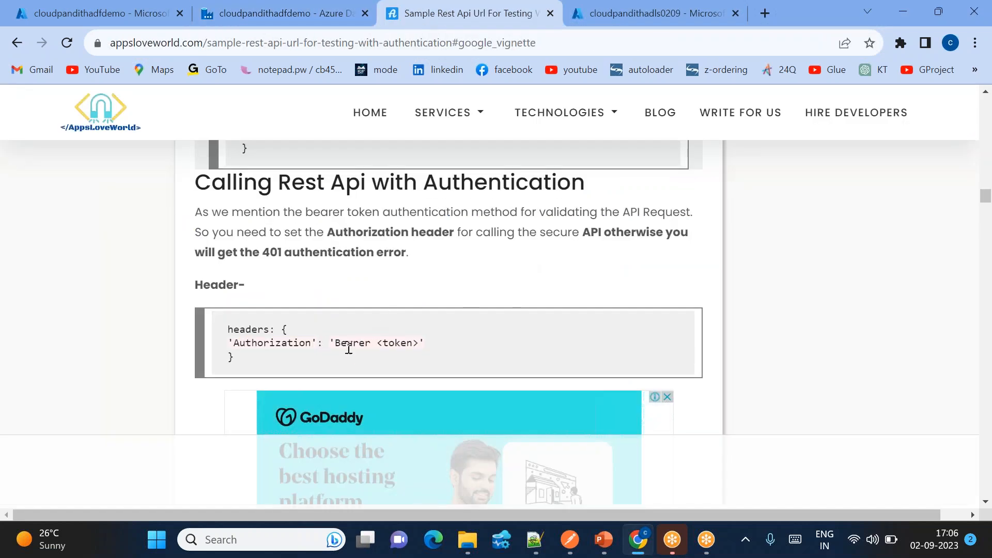
left_click(283, 13)
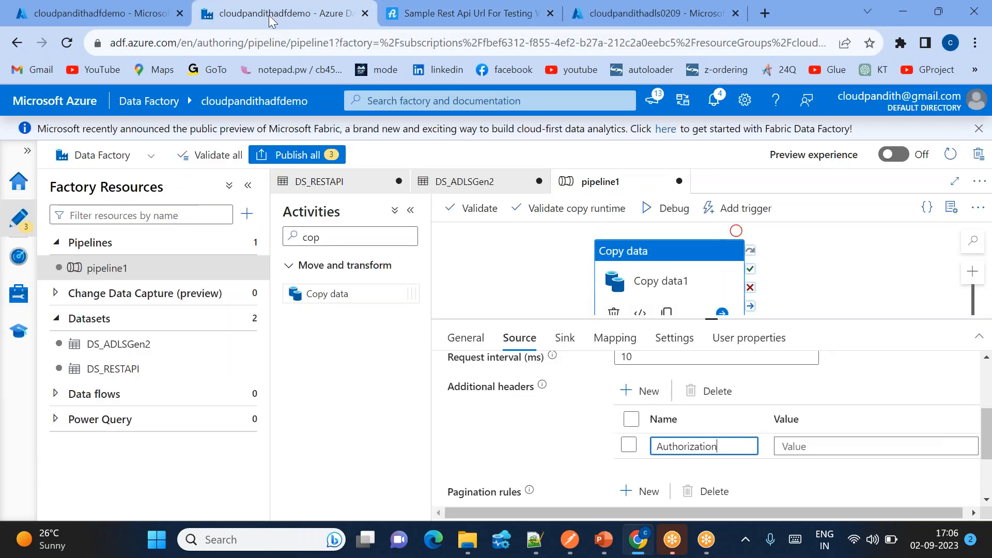
Set the Authorization header value to Bearer plus the token copied from the Notepad++ login response.
left_click(875, 446)
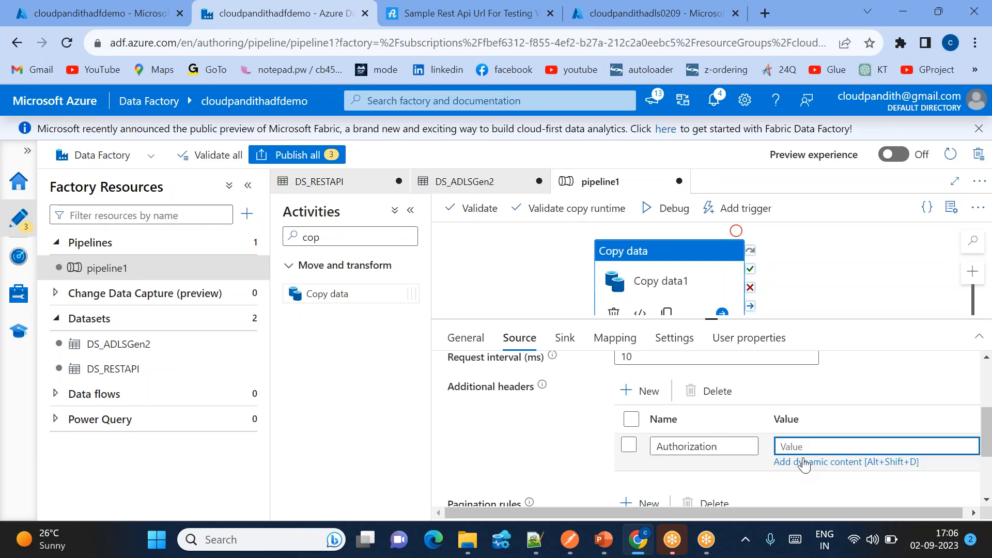
left_click(816, 461)
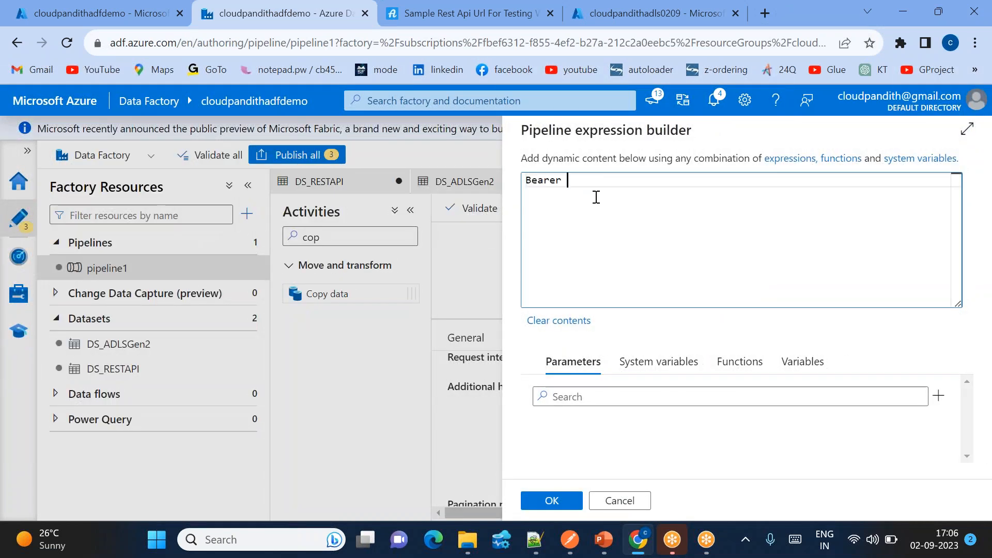
mouse_move(534, 539)
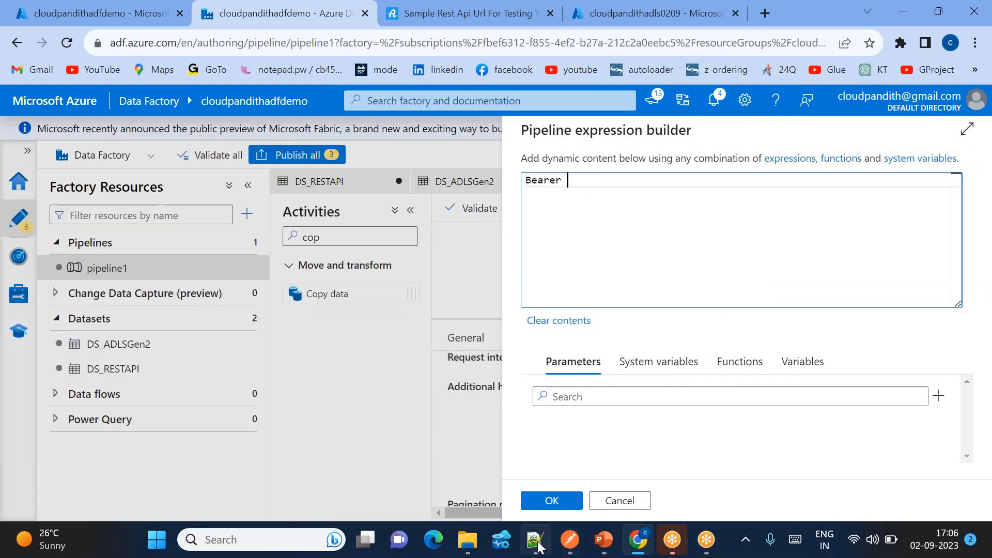
left_click(534, 541)
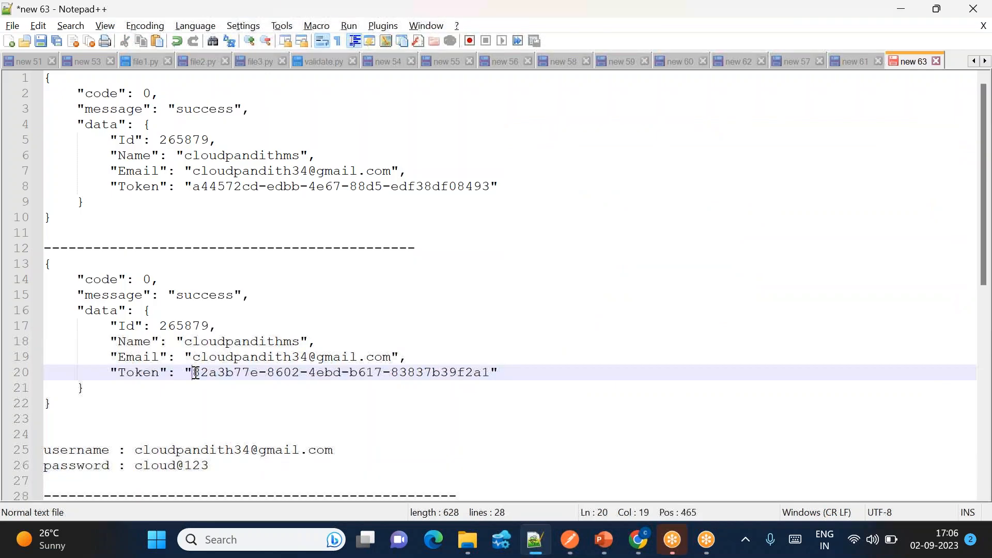
left_click_drag(193, 372, 488, 372)
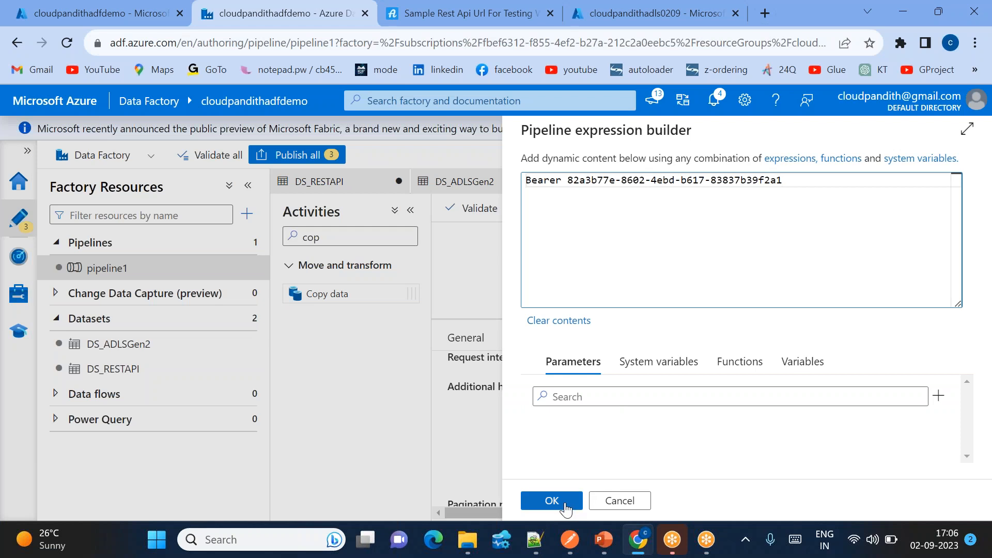
left_click(551, 500)
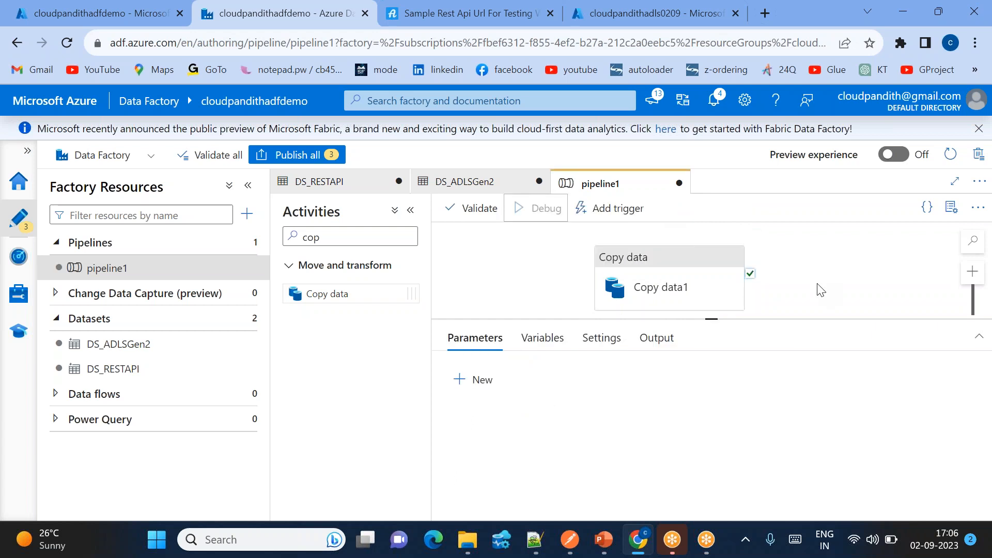
Refresh the debug run output until Copy data1 shows Succeeded.
left_click(543, 208)
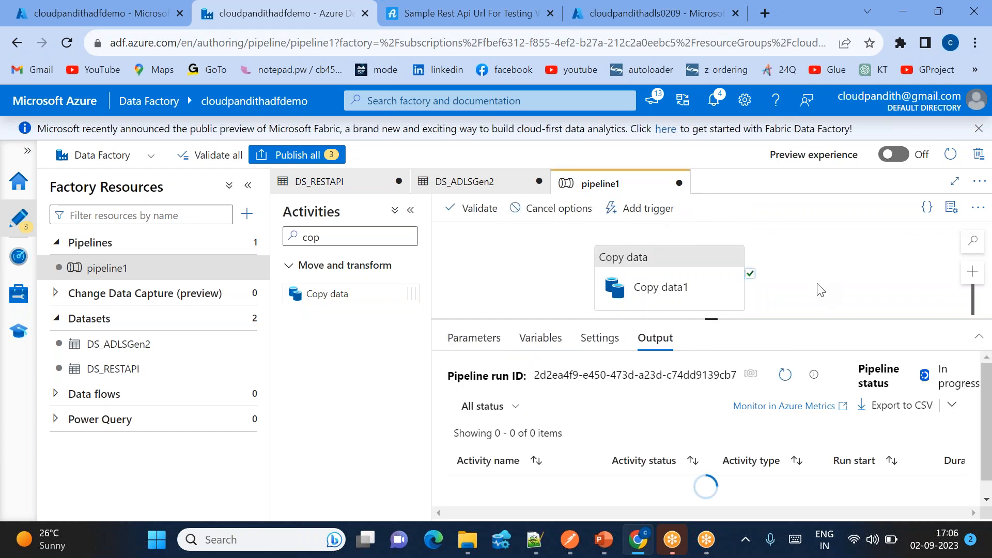
left_click(784, 374)
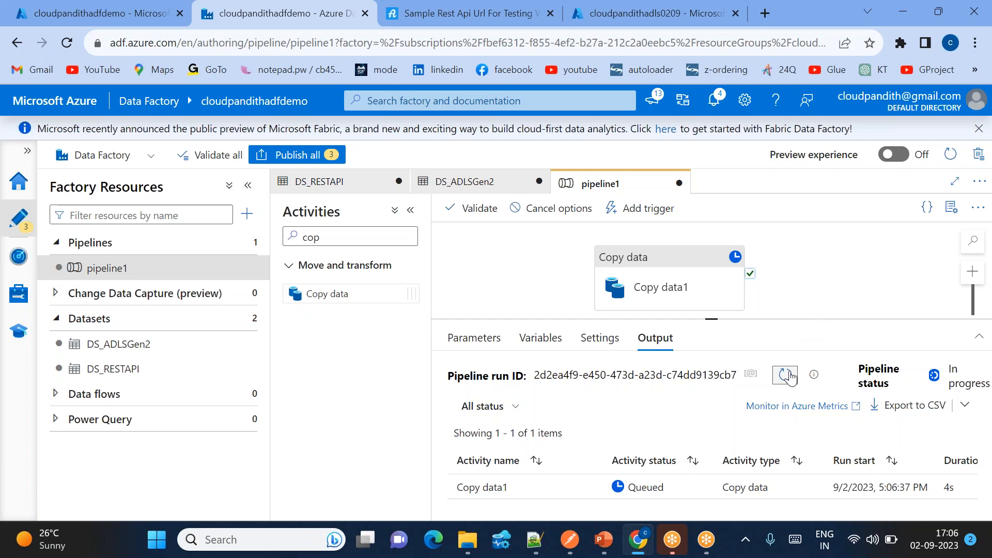
left_click(784, 374)
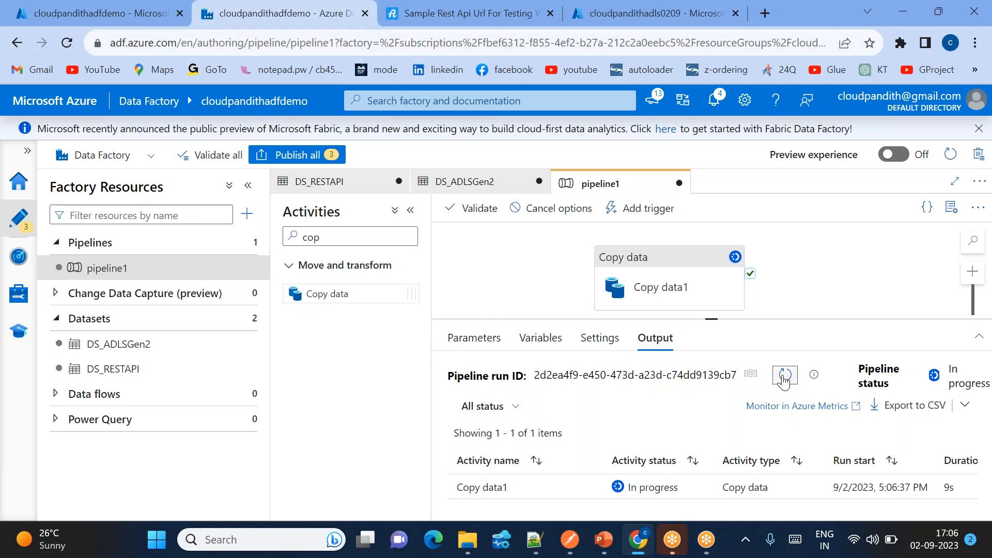
left_click(783, 376)
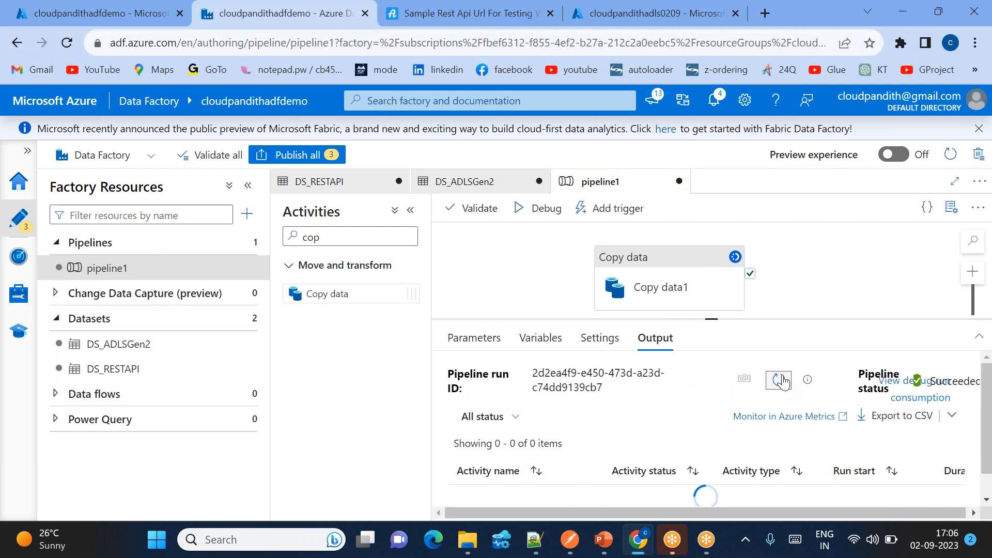
left_click(777, 379)
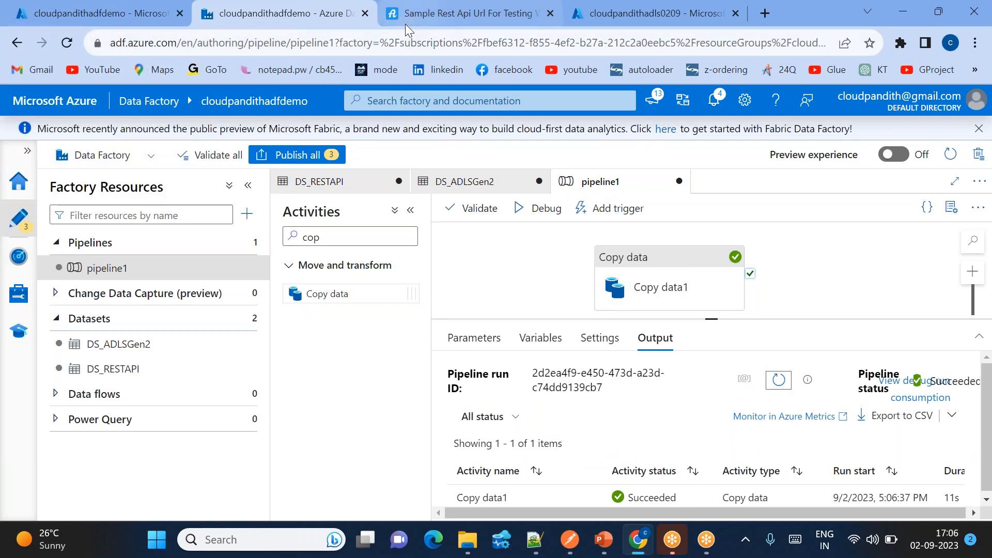
View the CSV in global/stage showing page,per_page,totalrecord,total_pages and compare with the Postman response.
left_click(655, 13)
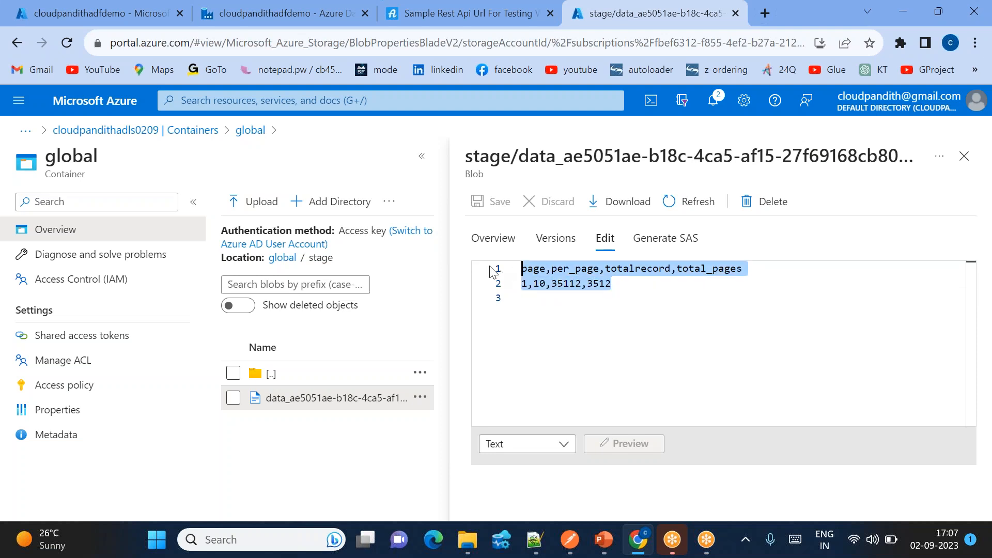
left_click(964, 156)
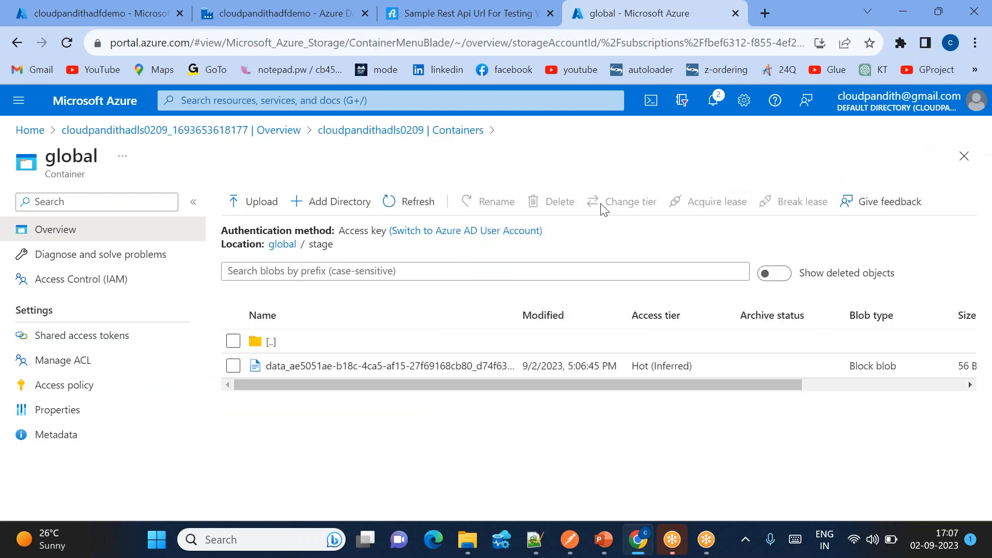
mouse_move(582, 529)
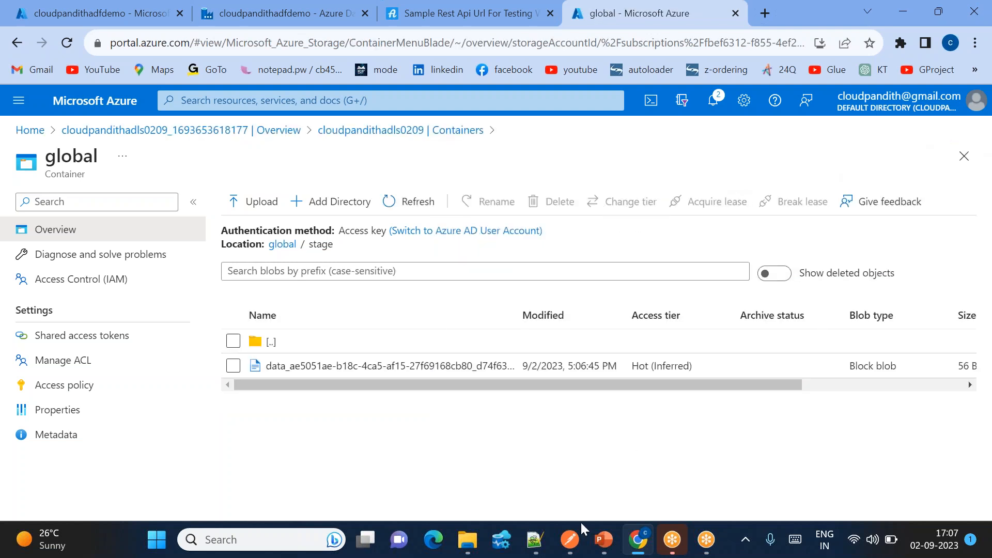
left_click(568, 540)
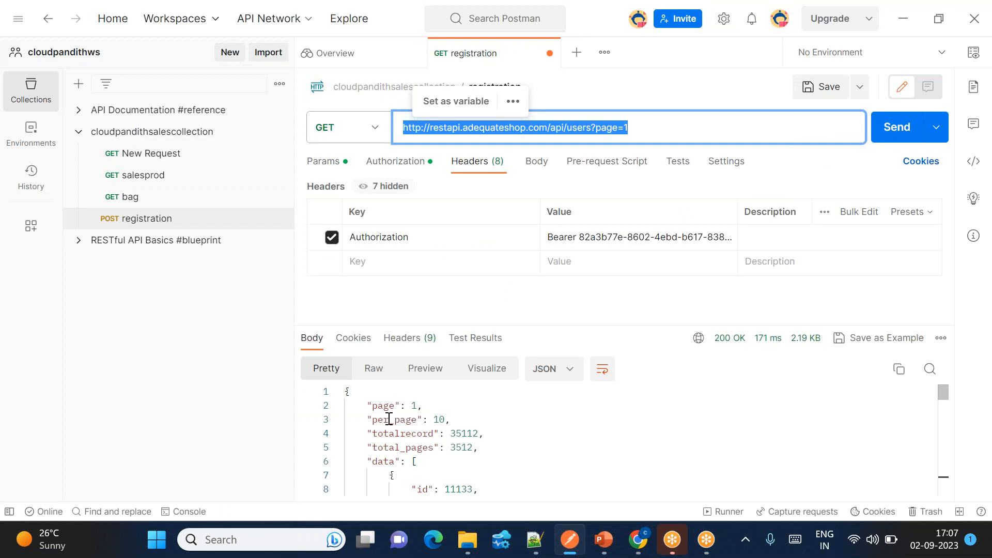
left_click_drag(364, 405, 479, 448)
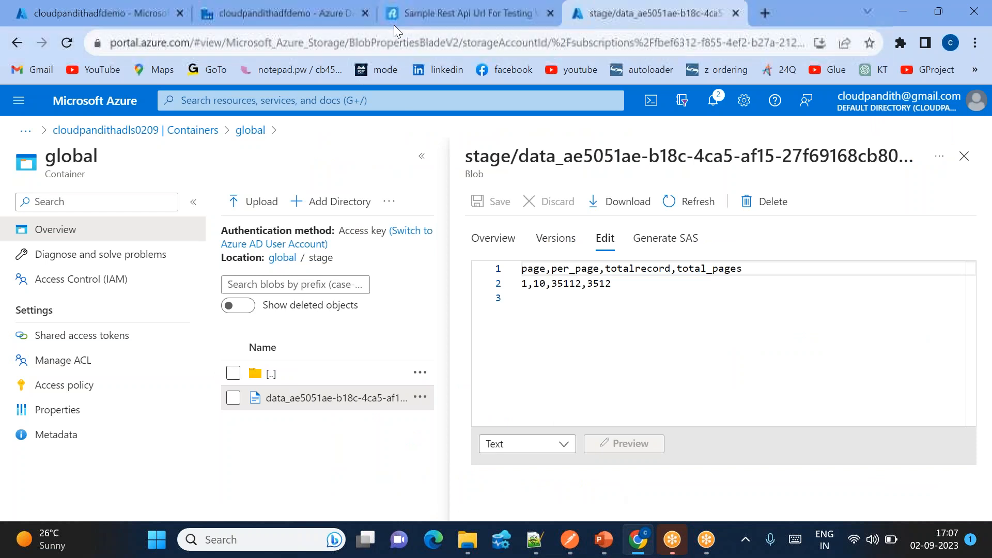
Import source and sink schemas into Copy data1's mapping so it carries the user fields (id, name, …).
left_click(281, 13)
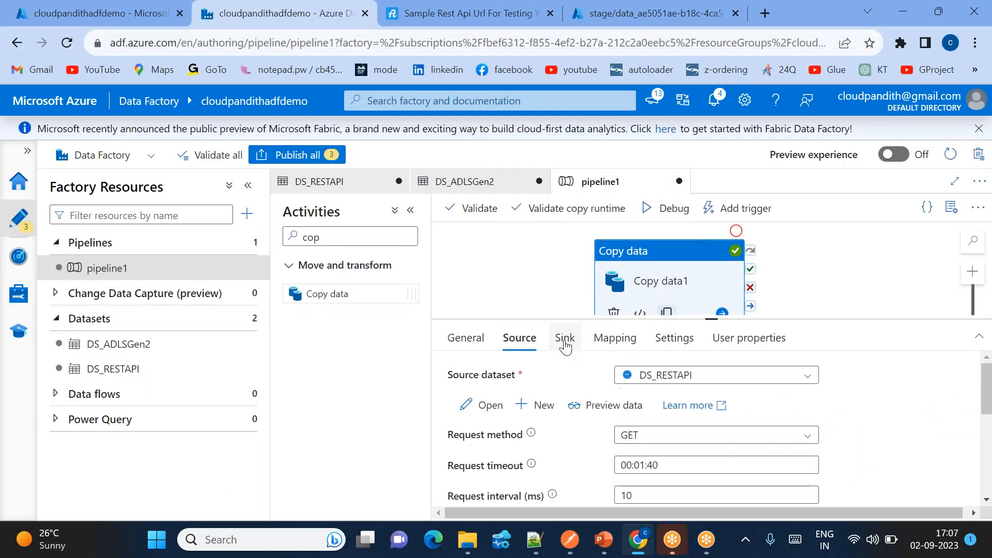
left_click(613, 336)
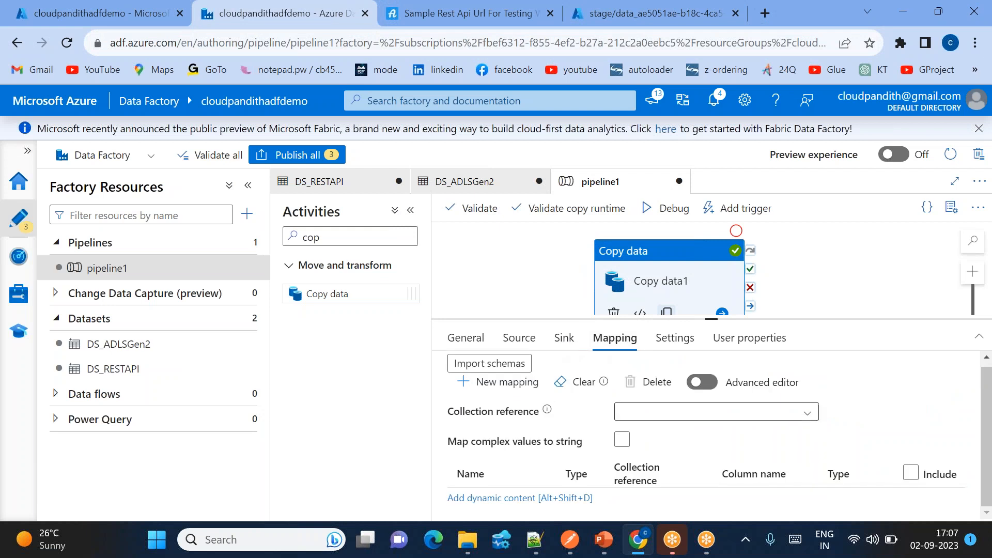
left_click(489, 363)
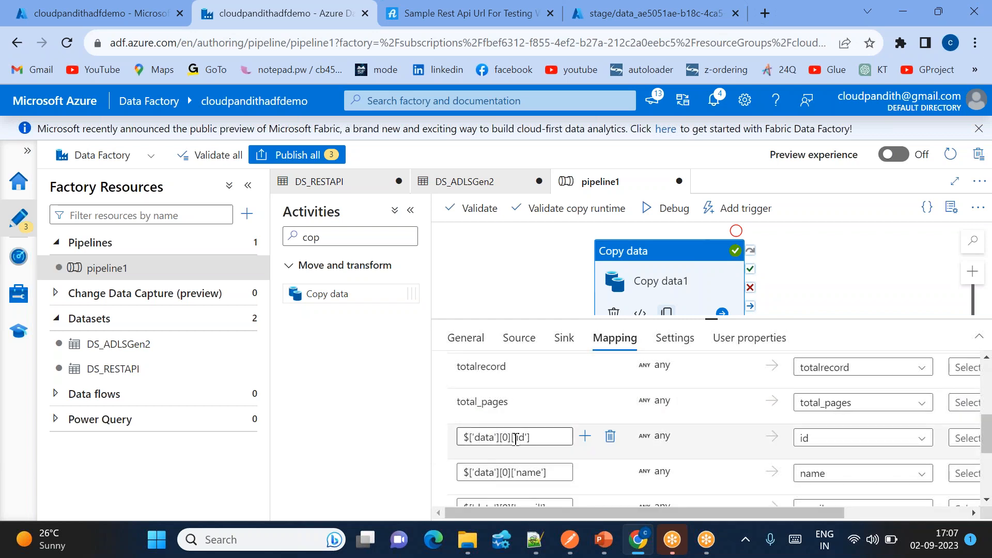
Run a fresh debug and refresh its output until Copy data1 shows Succeeded.
scroll("down", 3)
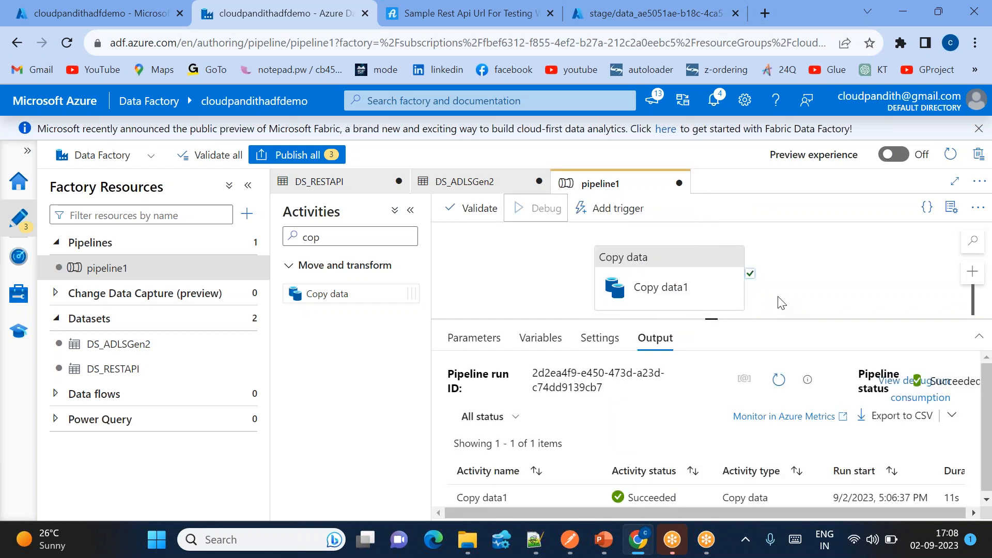
left_click(534, 208)
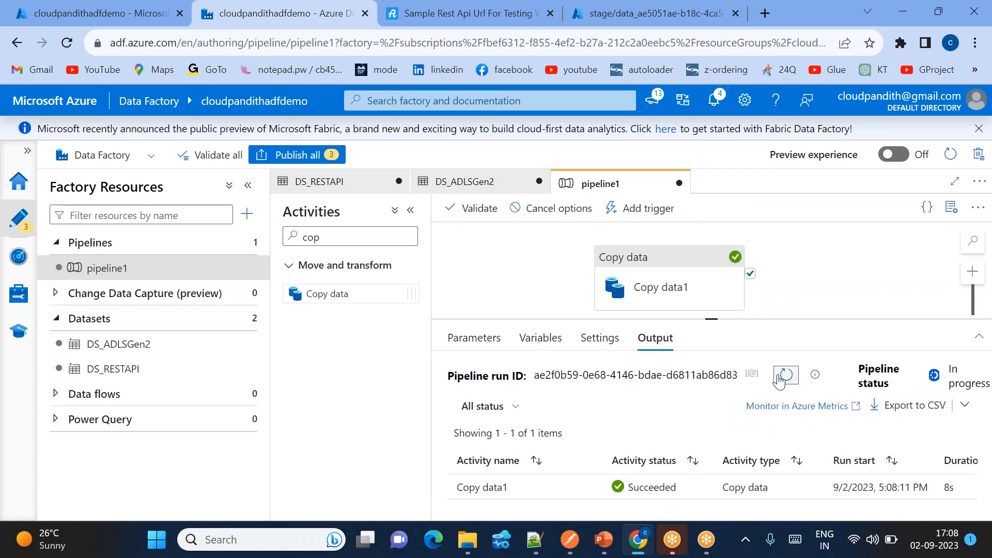
Return to the storage account, close the old blob and refresh the stage folder listing.
left_click(468, 12)
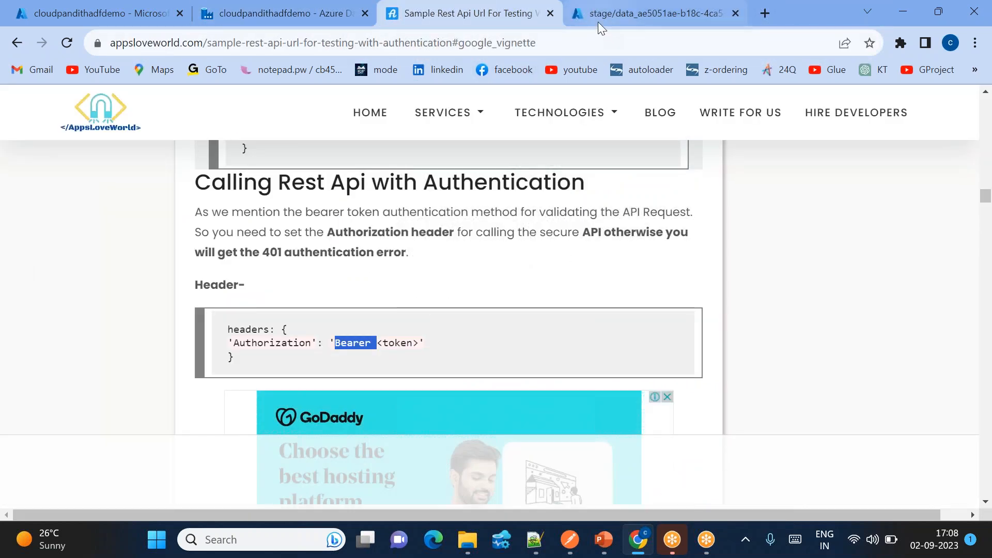
left_click(650, 12)
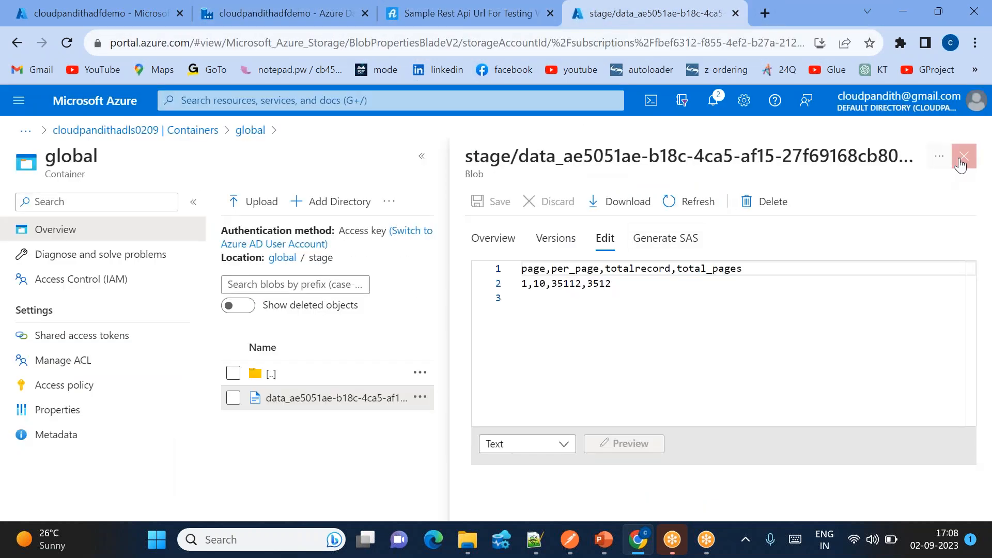
left_click(960, 156)
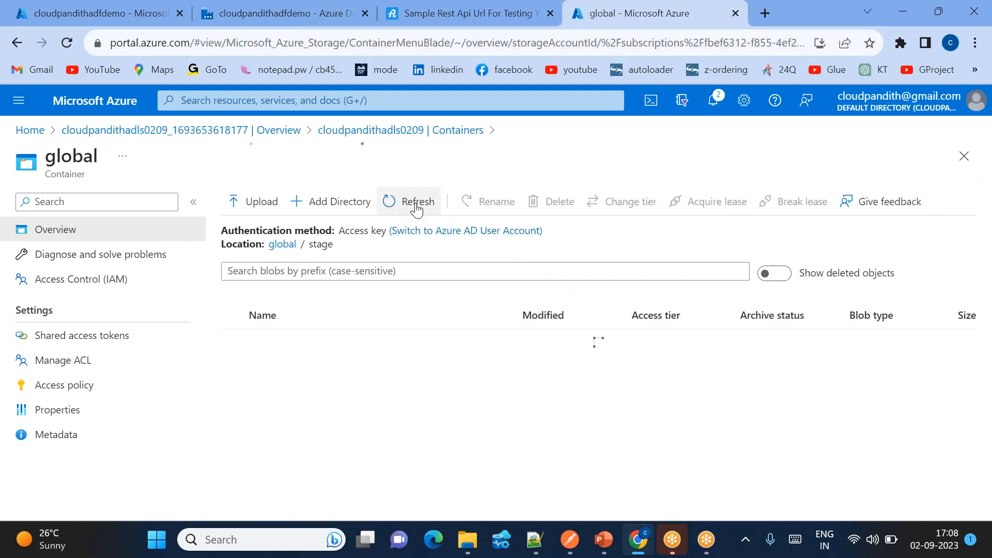
left_click(418, 202)
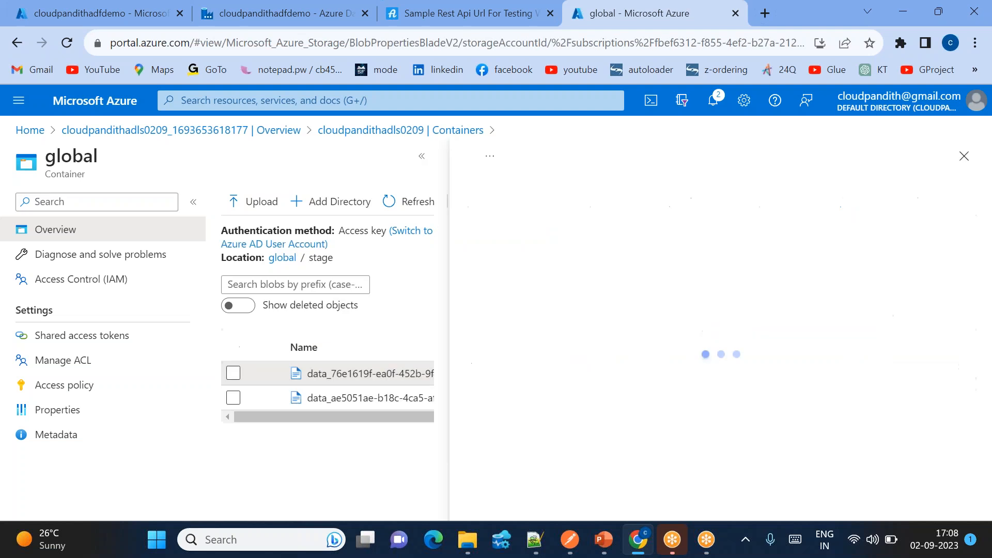
View the new CSV's contents showing a user record with id, name and email after the page fields.
left_click(368, 373)
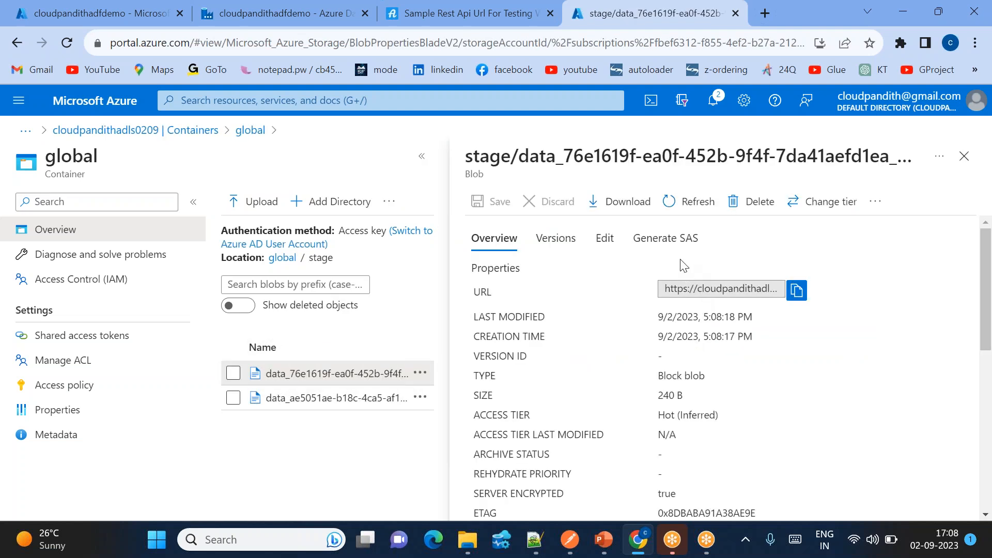
left_click(602, 238)
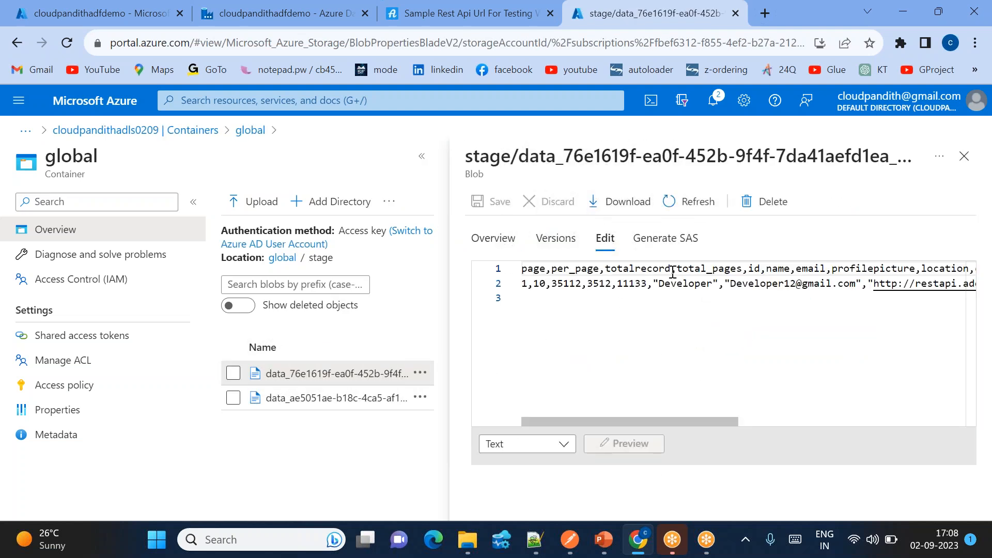
left_click_drag(521, 269, 712, 269)
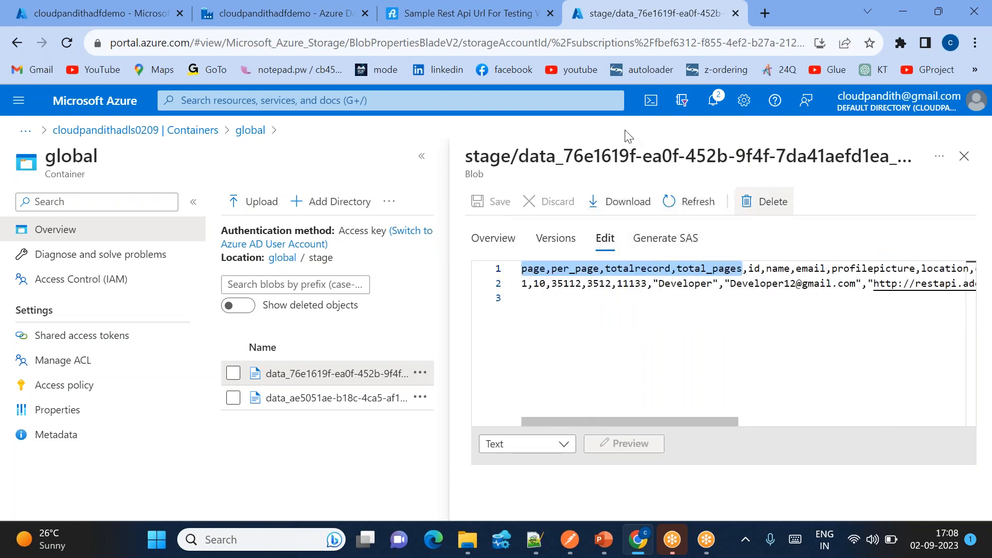
mouse_move(468, 13)
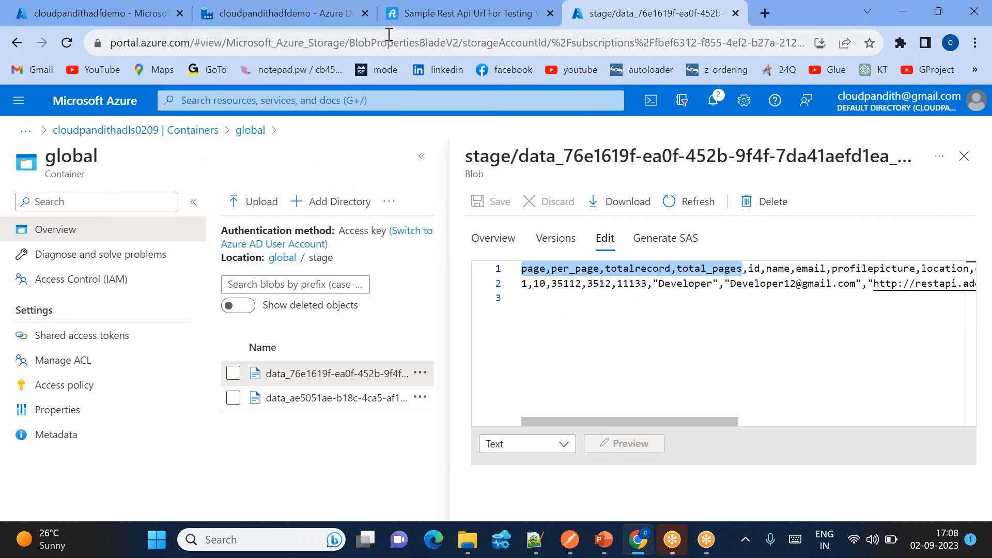
left_click(468, 13)
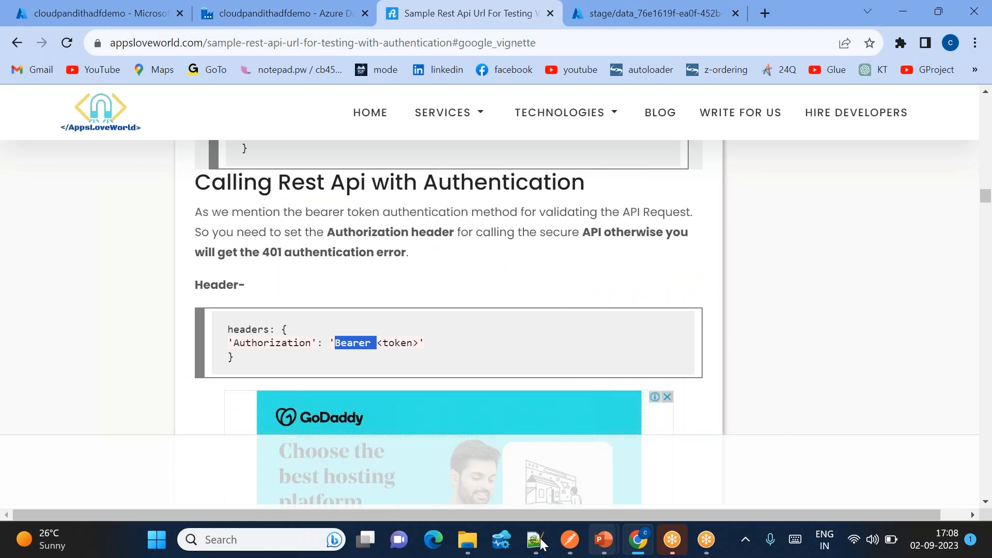
left_click(568, 539)
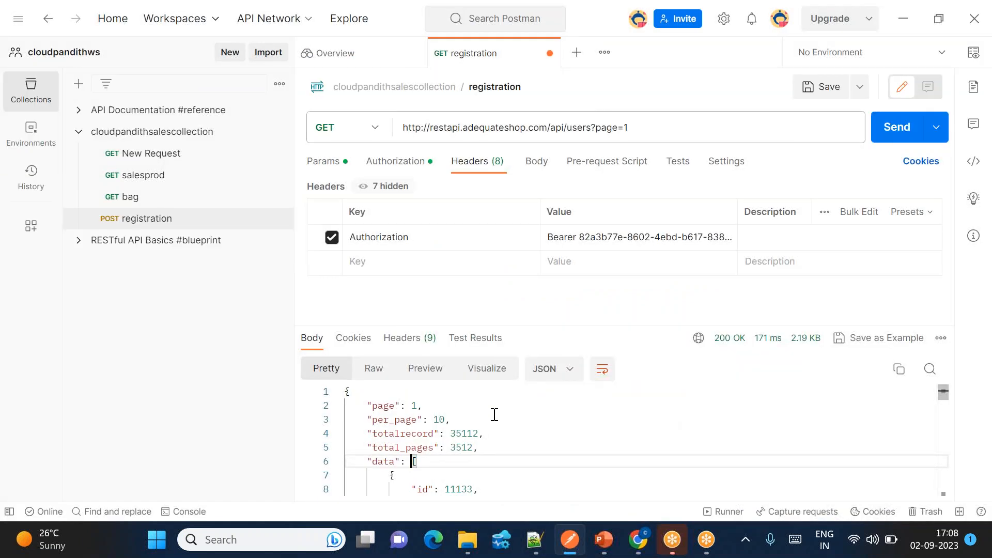
scroll("down", 3)
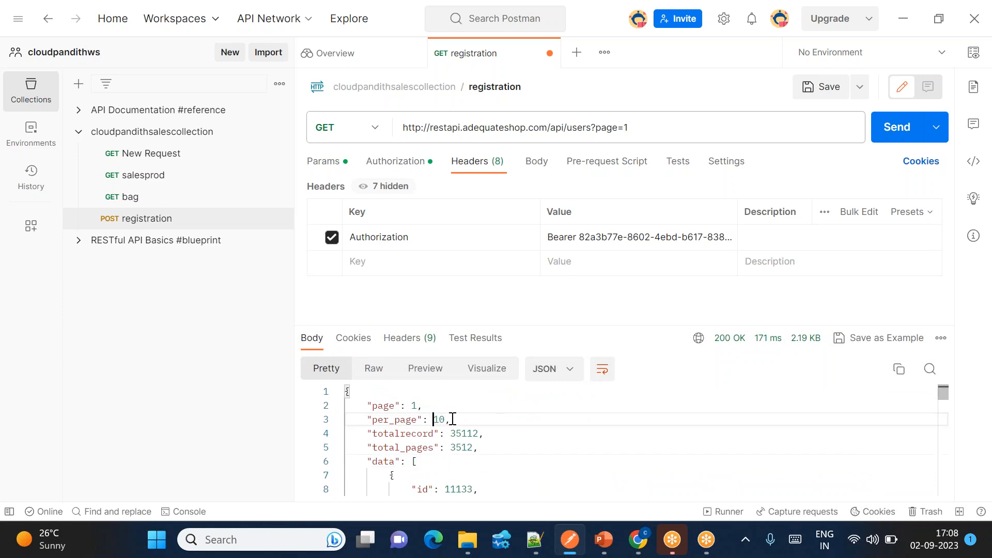
scroll("down", 3)
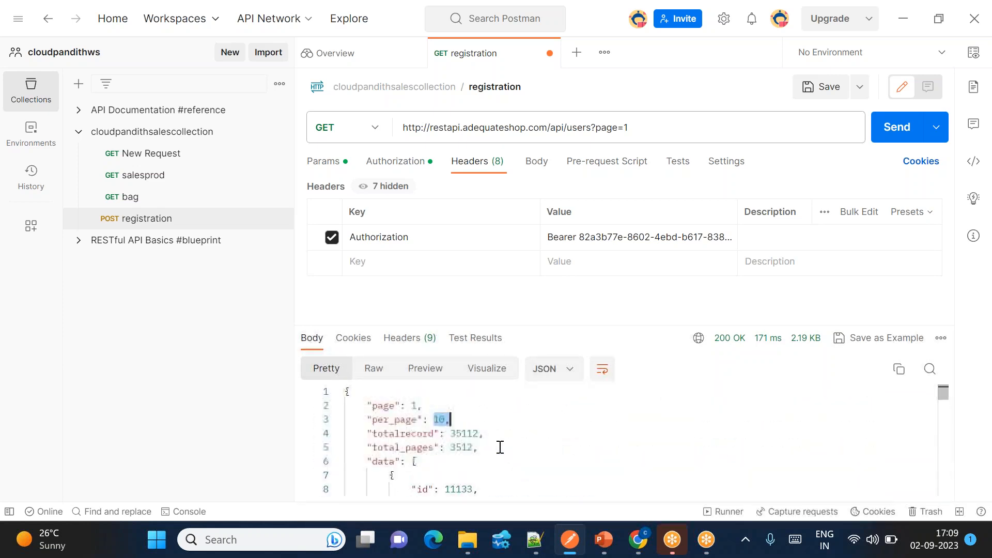
scroll("down", 3)
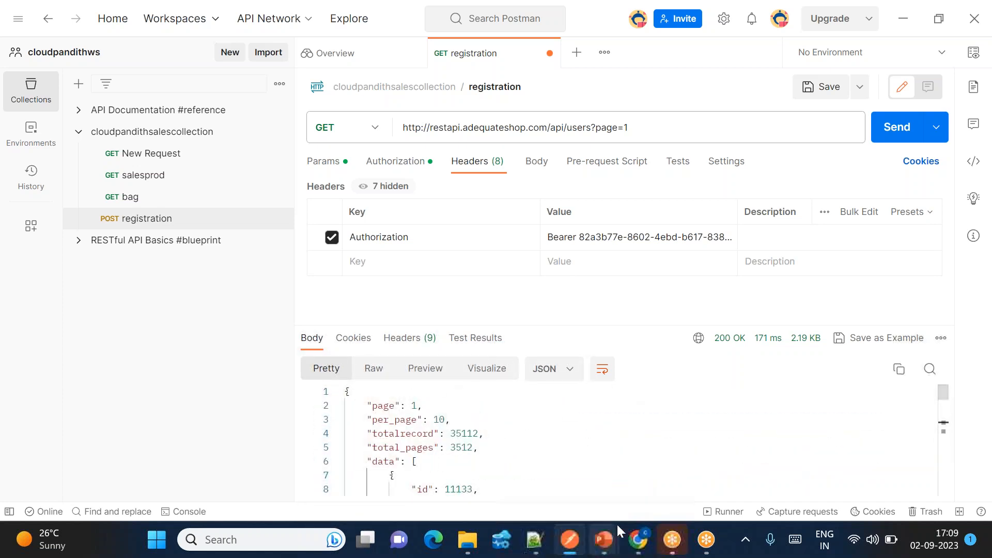
mouse_move(484, 323)
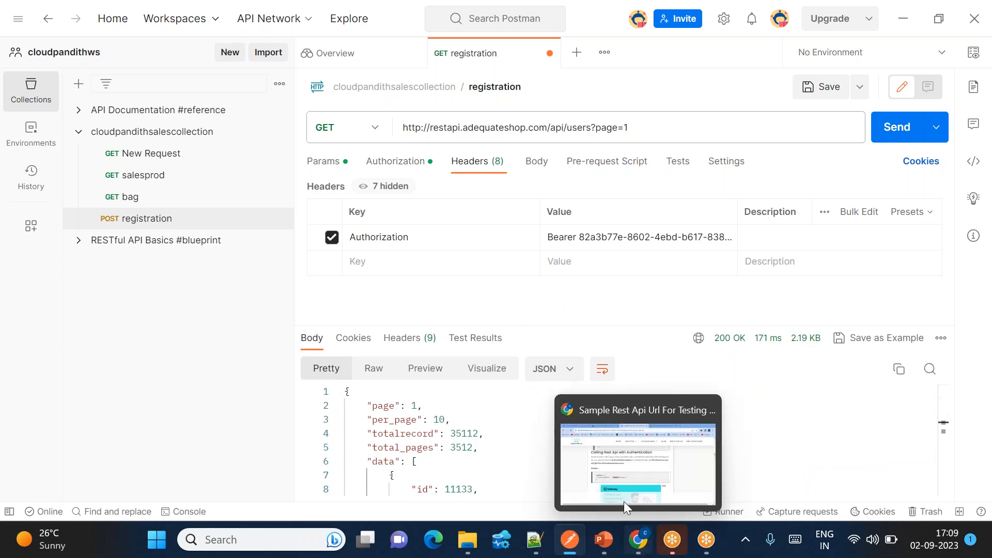
left_click(637, 456)
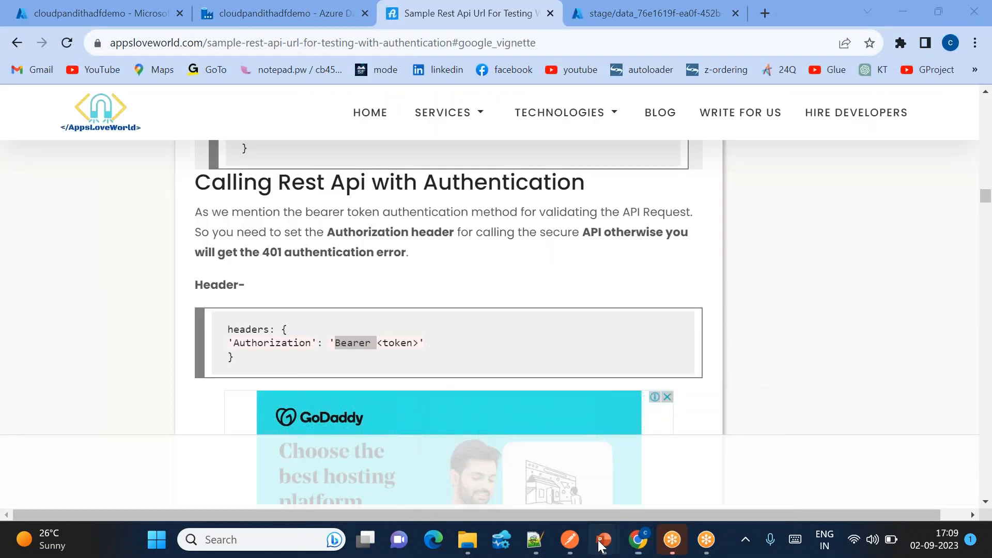